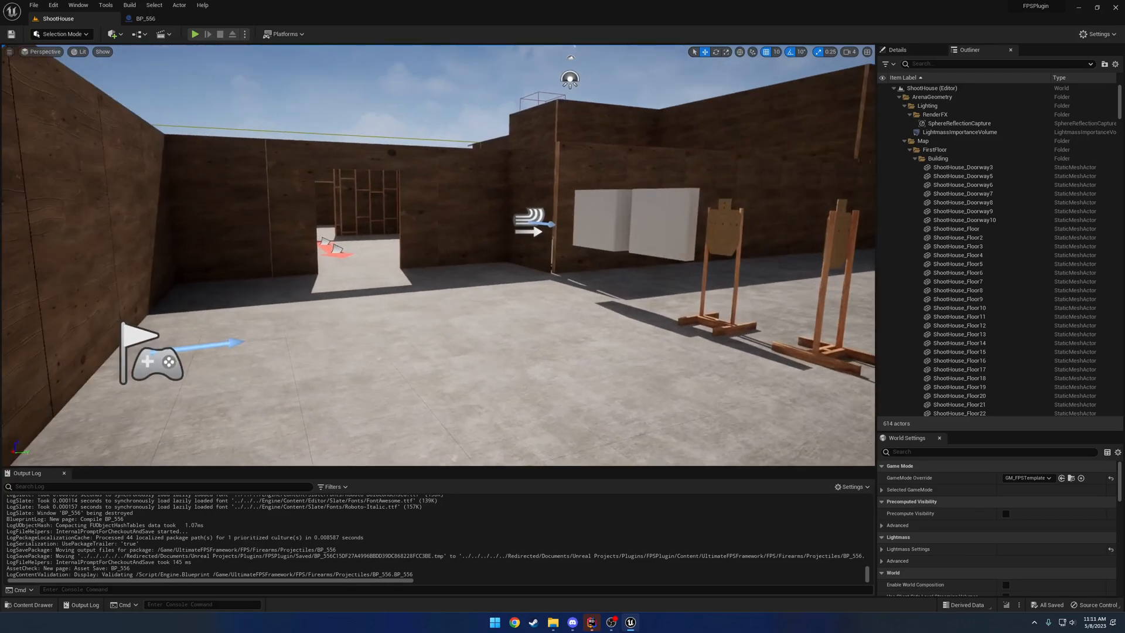
mouse_move(195, 34)
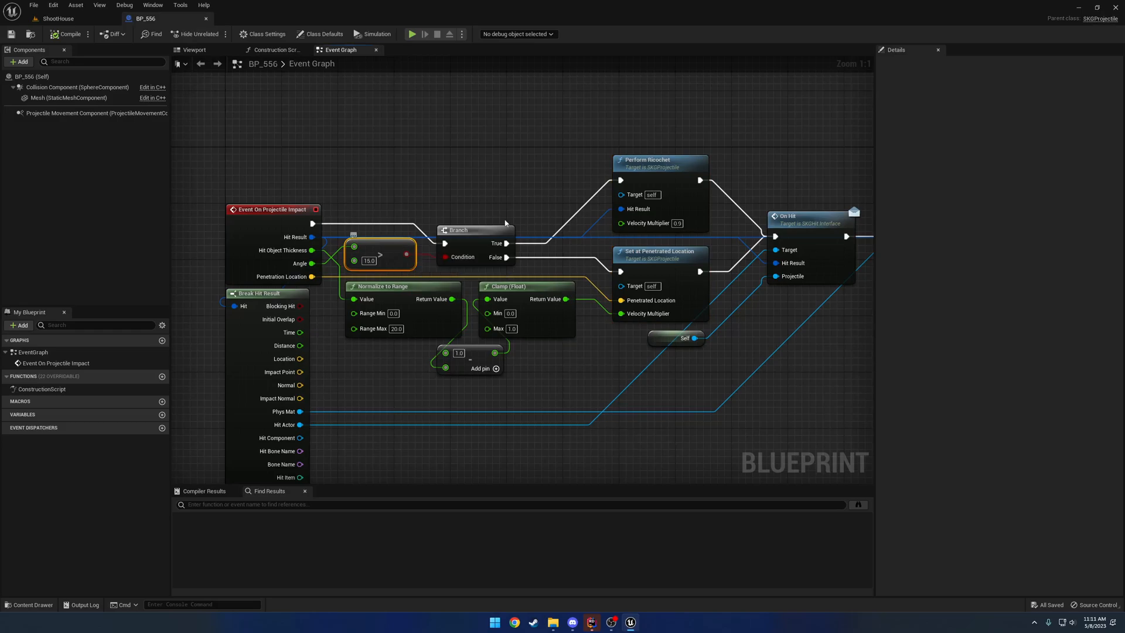
Inspect BP_556's impact nodes and run two ShootHouse play tests firing at the wall.
left_click(272, 209)
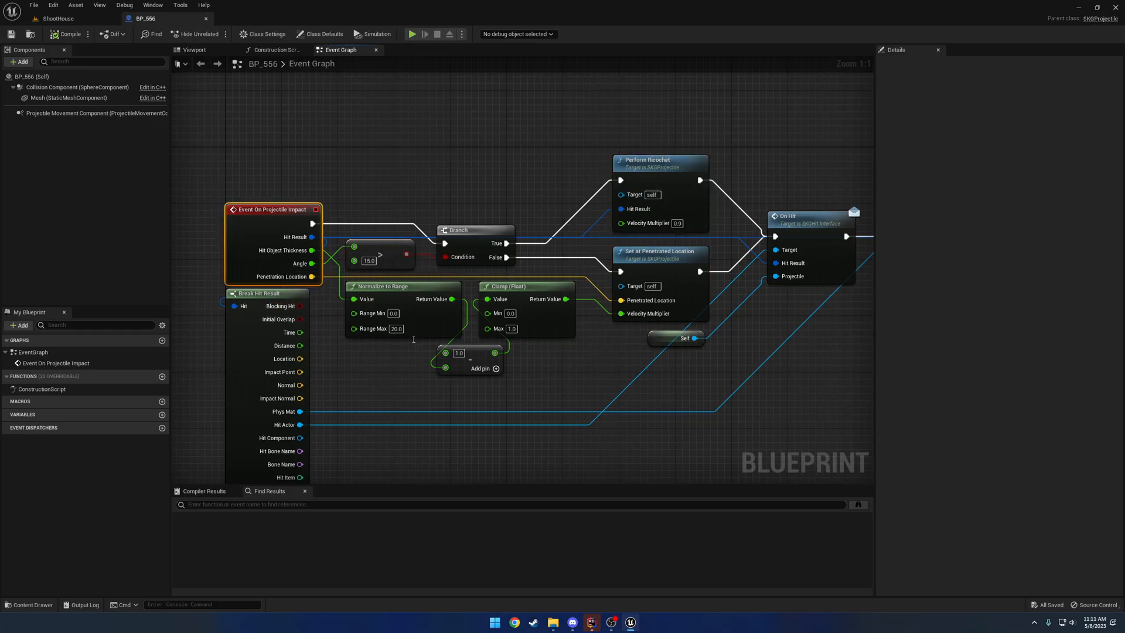
mouse_move(280, 250)
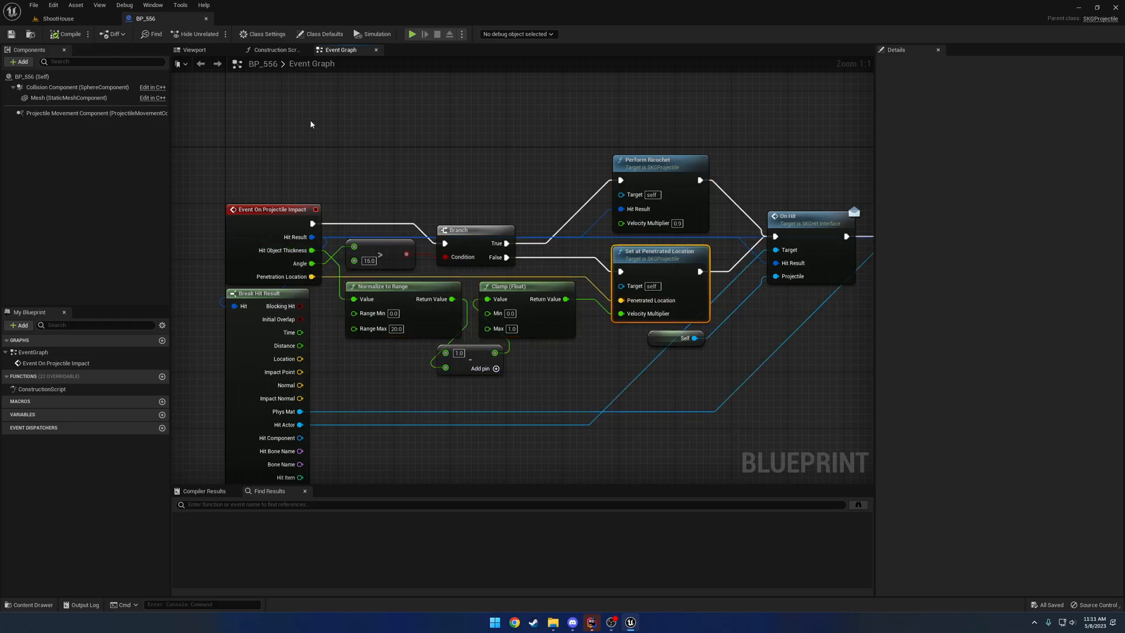
left_click(57, 18)
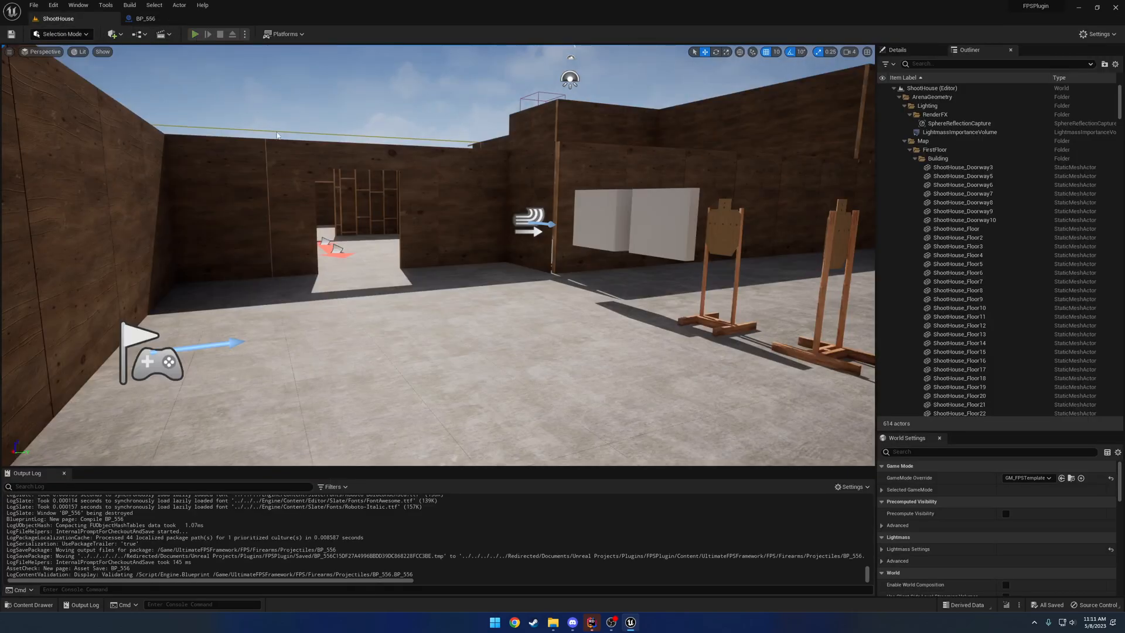
left_click(195, 34)
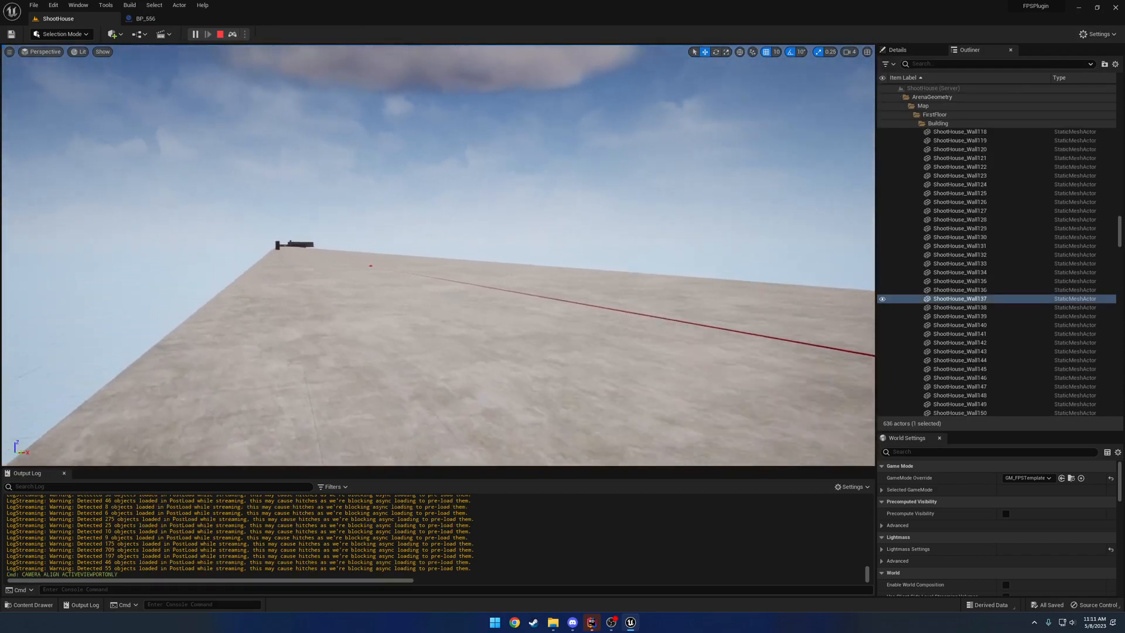
mouse_move(220, 34)
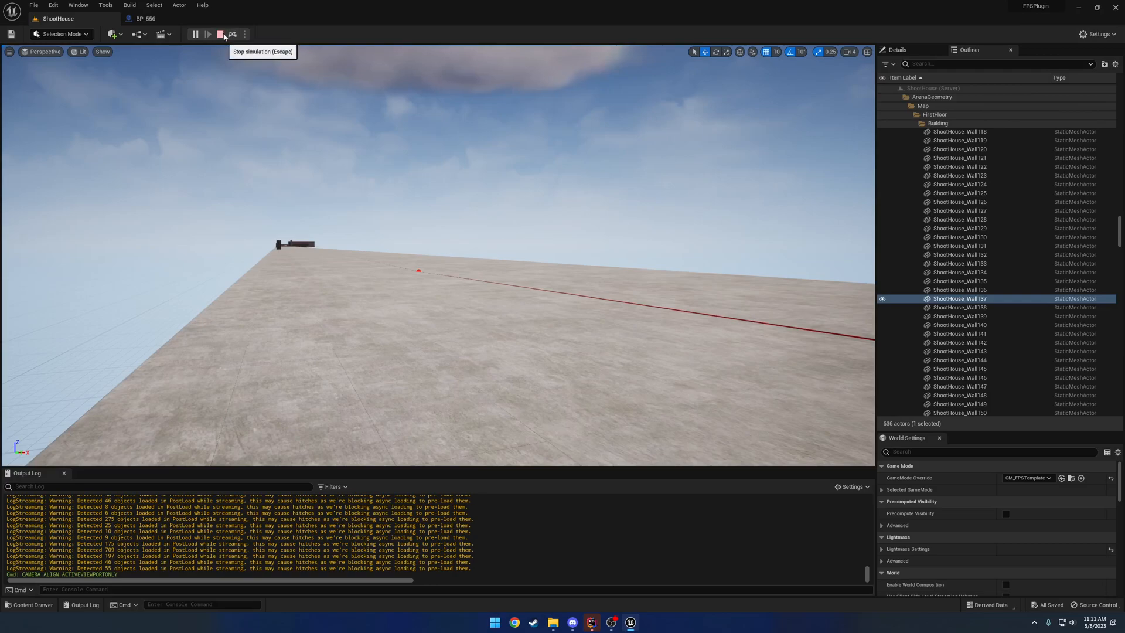
left_click(207, 34)
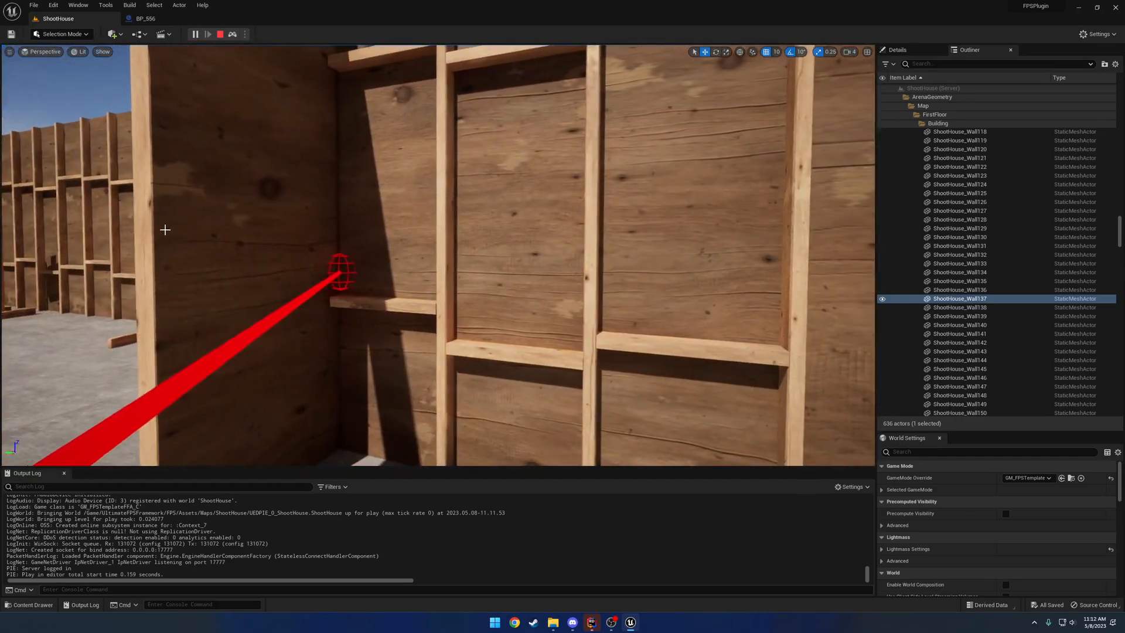
left_click(145, 18)
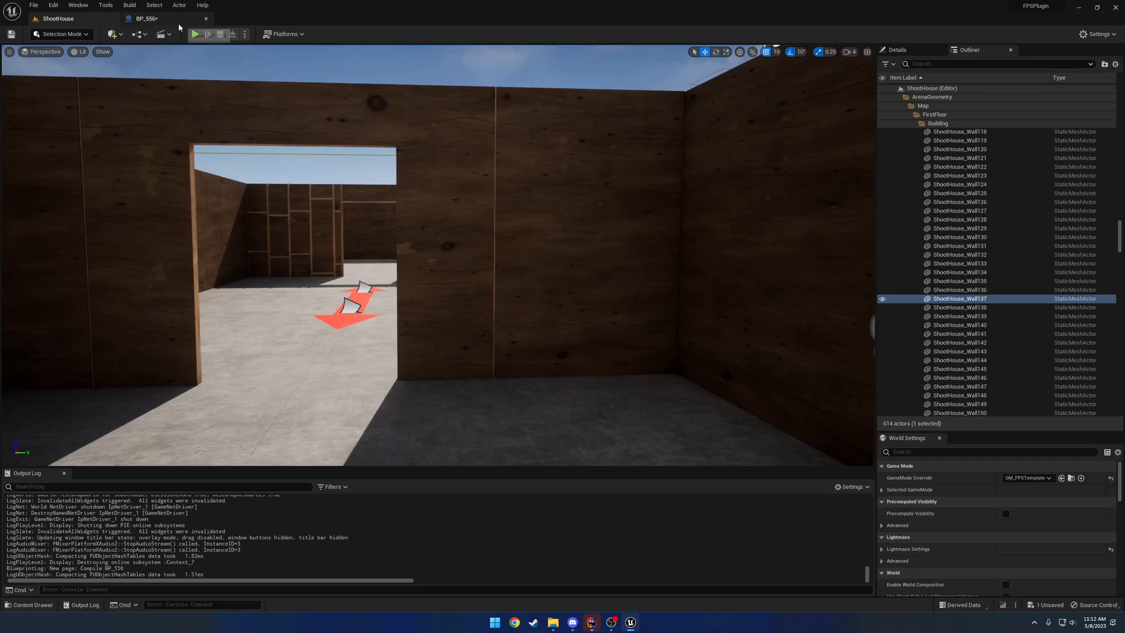
left_click(194, 34)
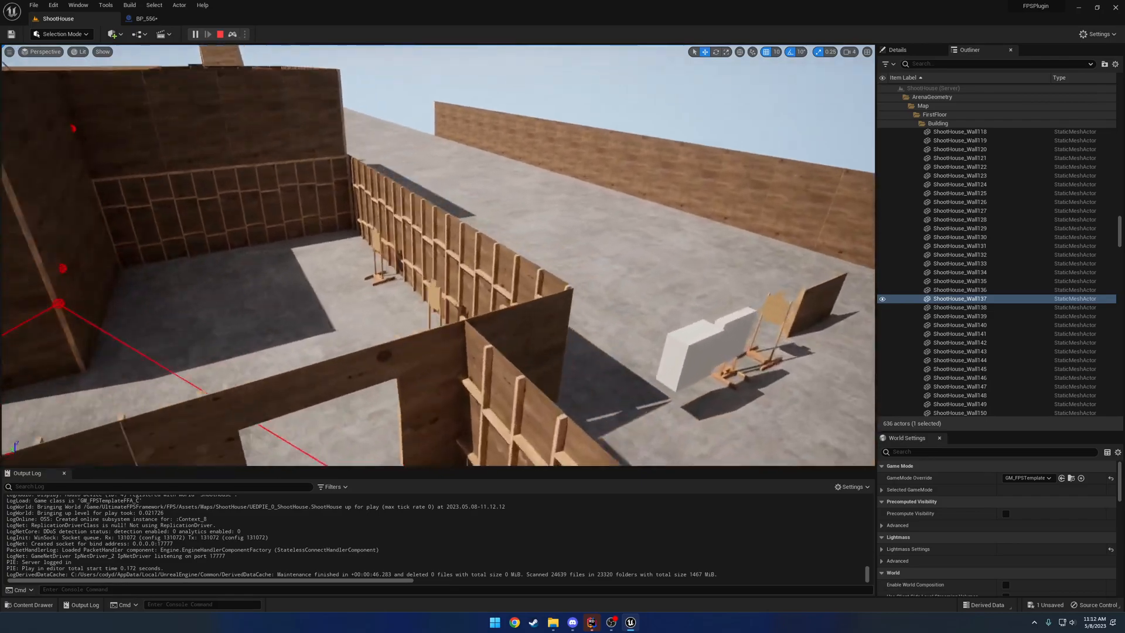
left_click(220, 34)
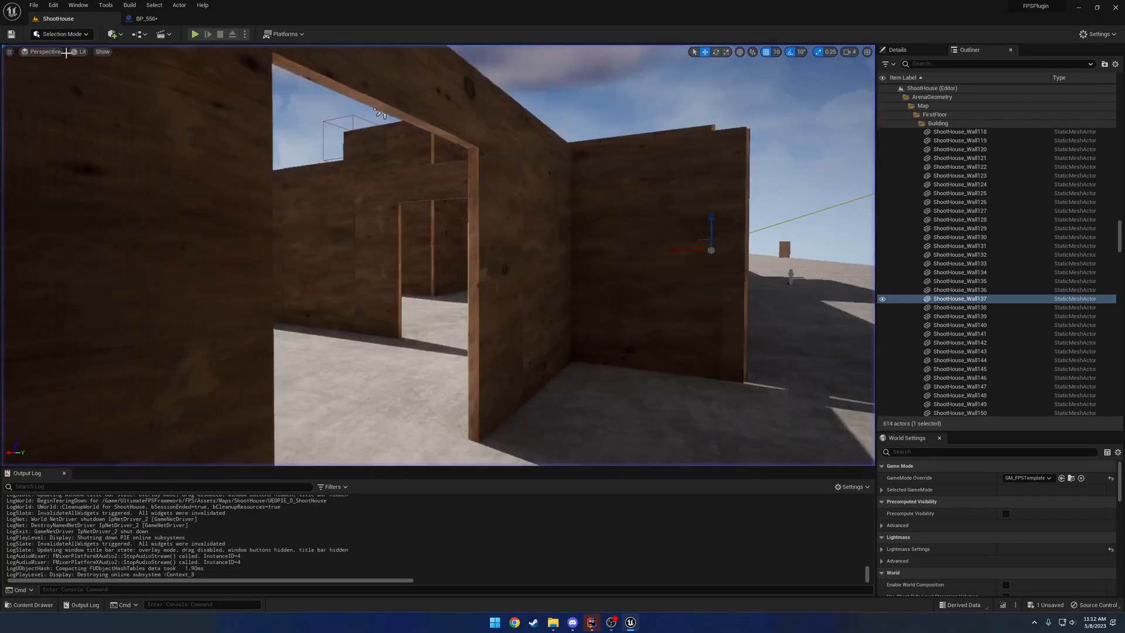
Select the Normalize to Range node, play-test ShootHouse again, then return to BP_556.
left_click(146, 19)
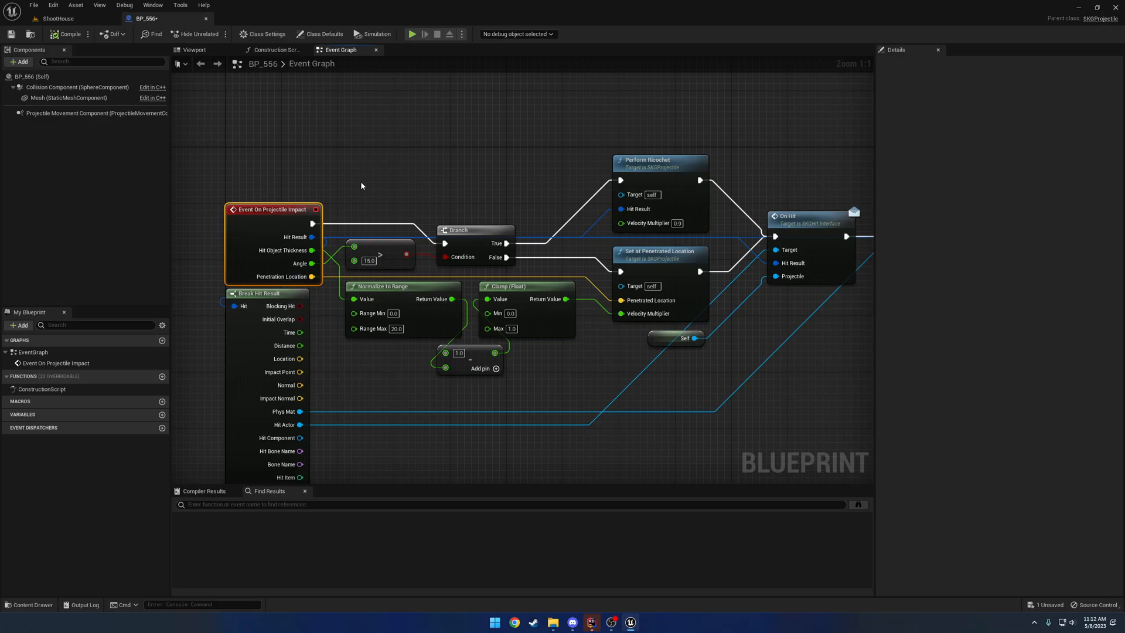
mouse_move(282, 250)
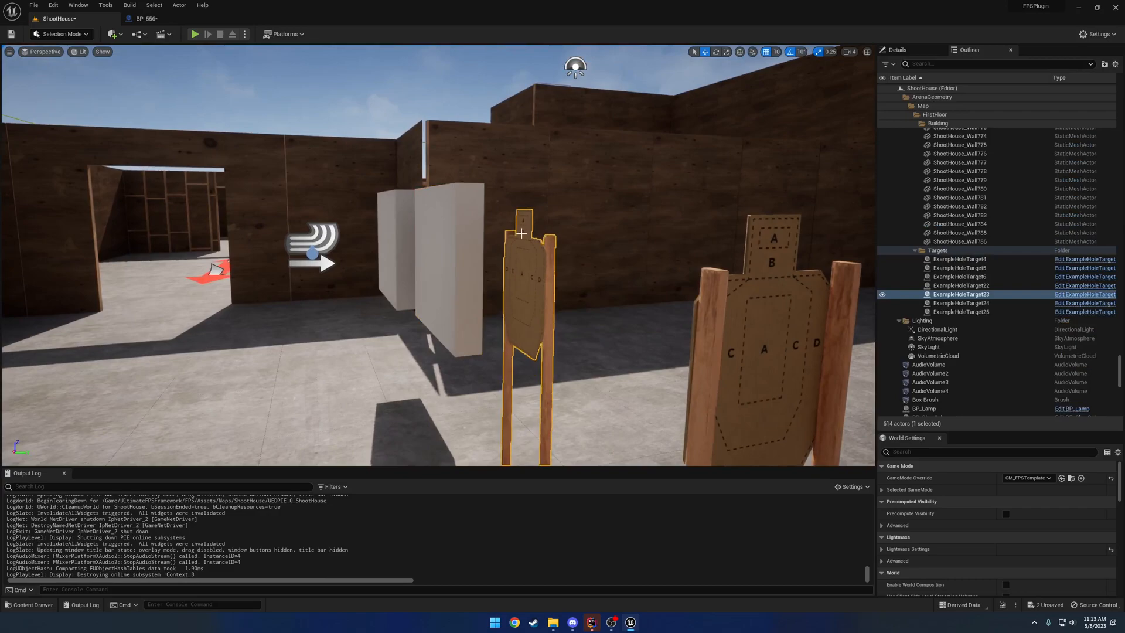
mouse_move(549, 216)
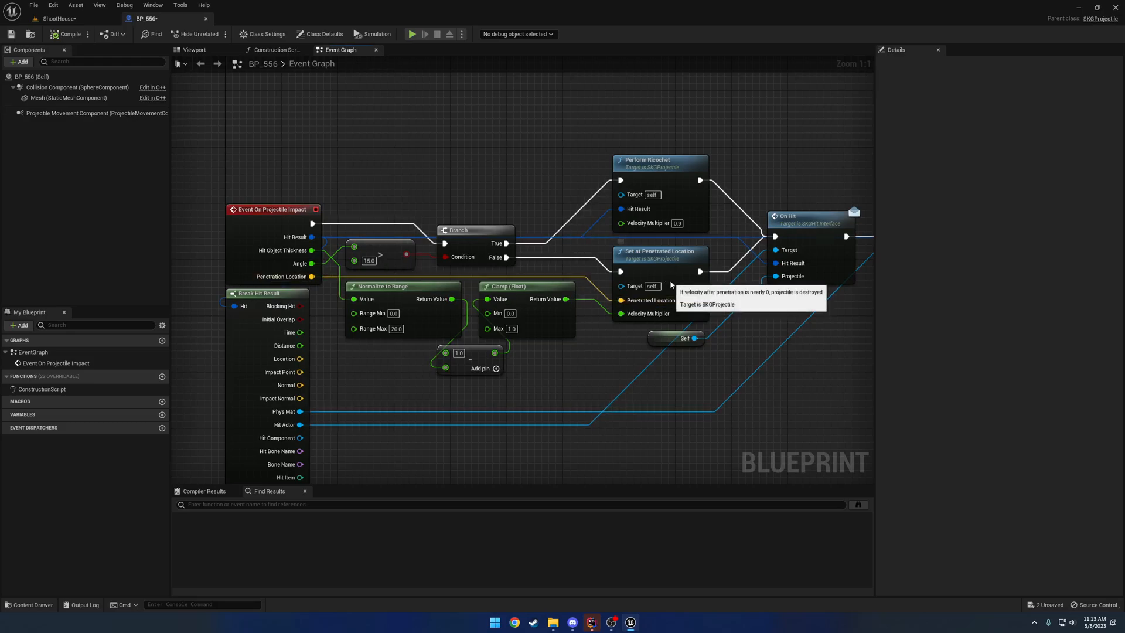
left_click(658, 251)
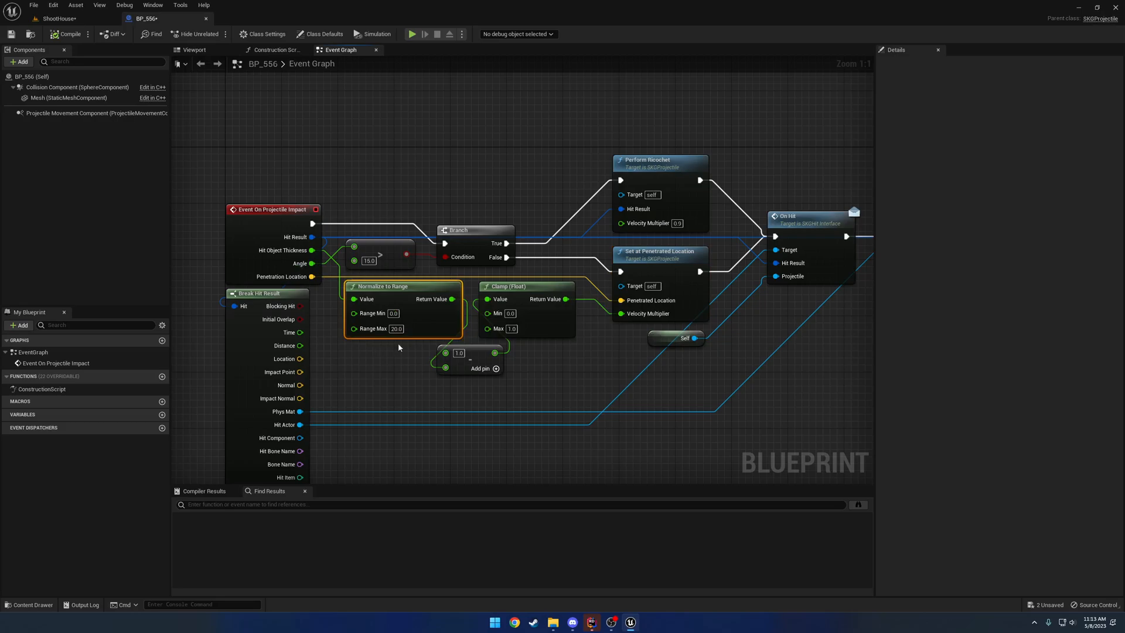
mouse_move(376, 328)
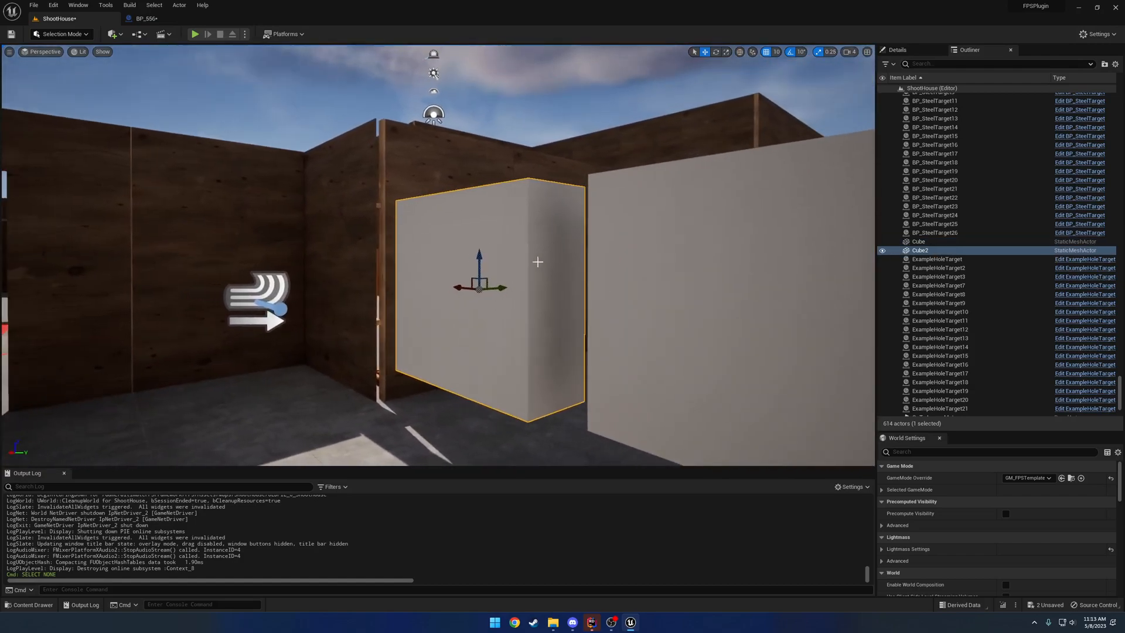
mouse_move(146, 18)
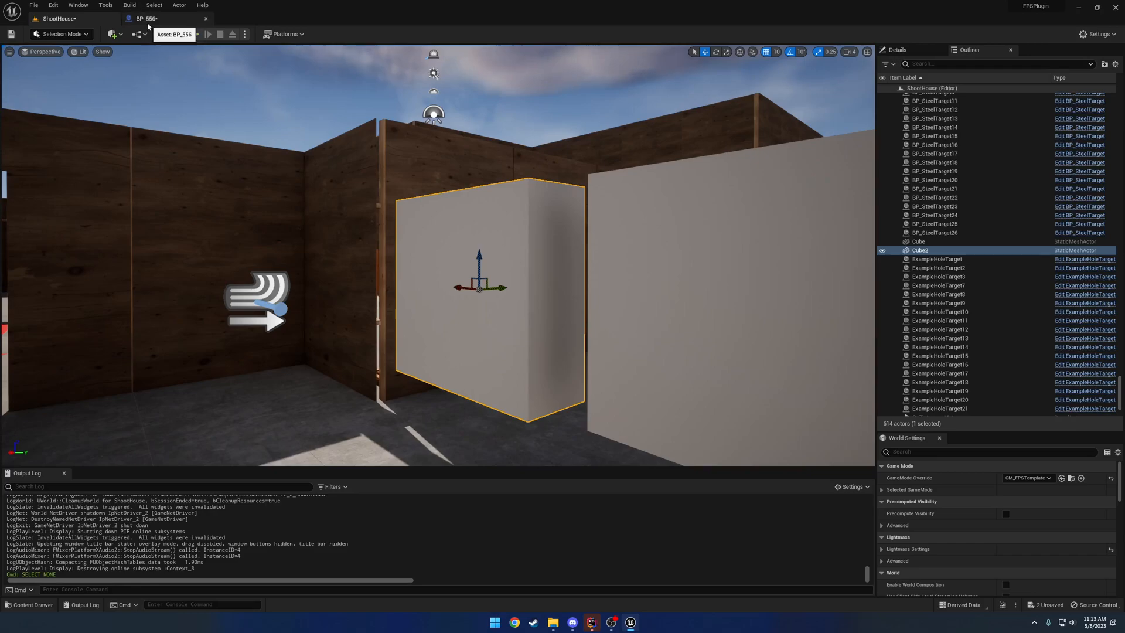
left_click(208, 33)
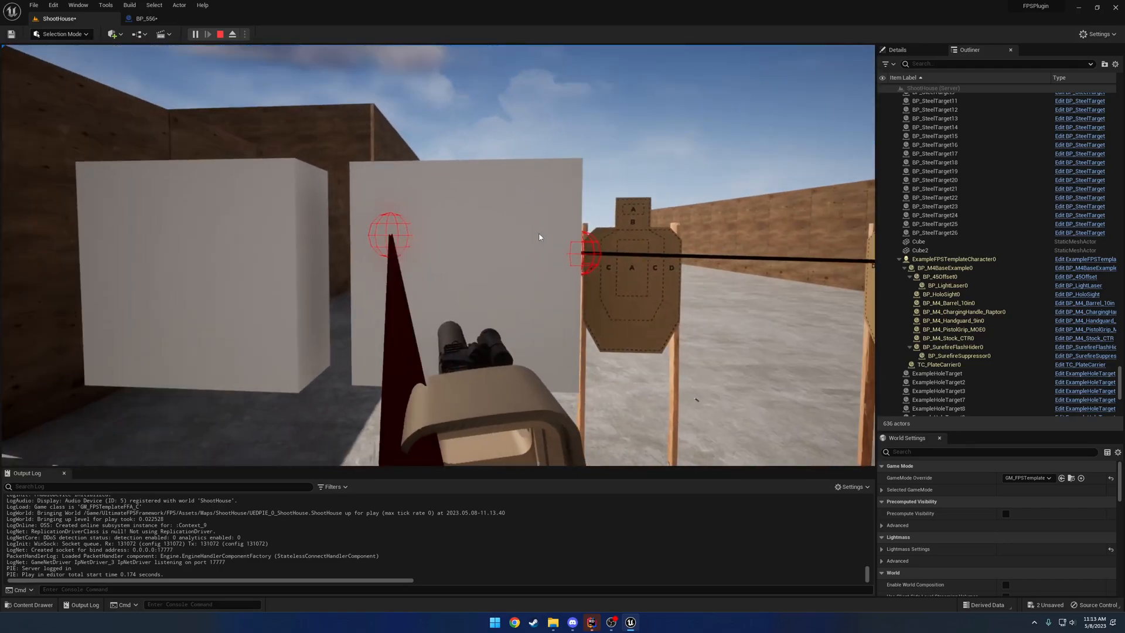
left_click(145, 19)
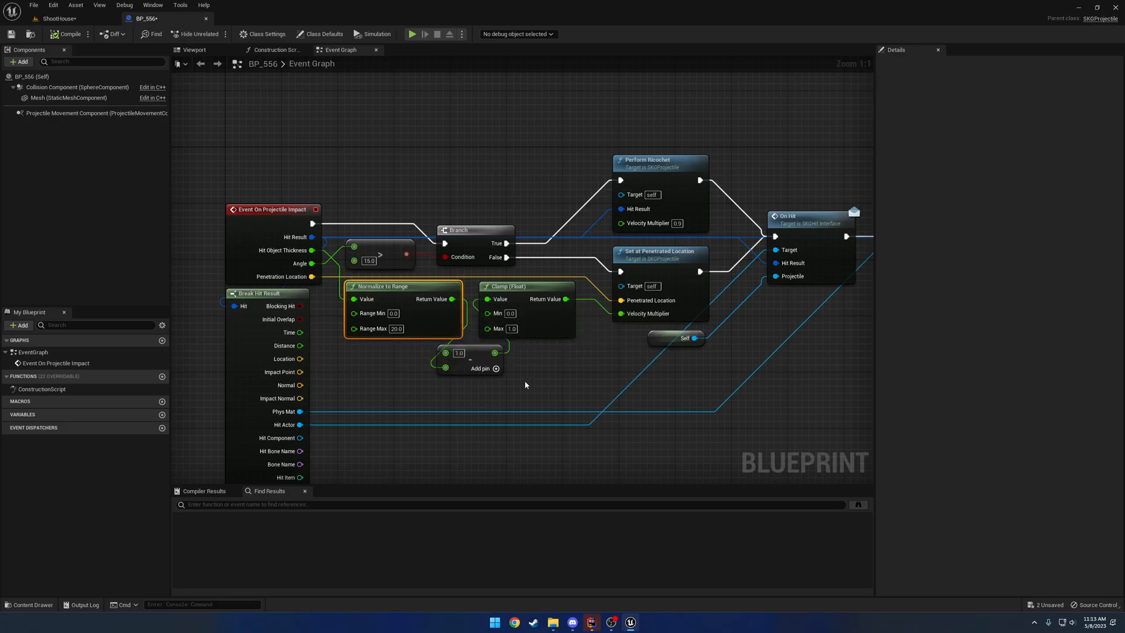
left_click(658, 251)
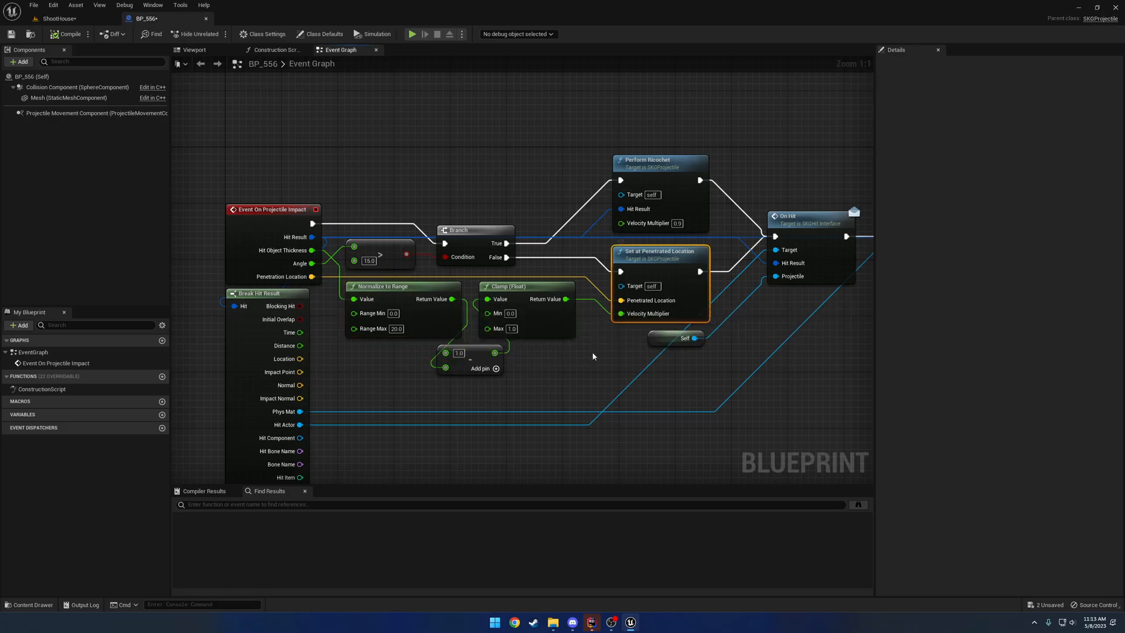
mouse_move(571, 354)
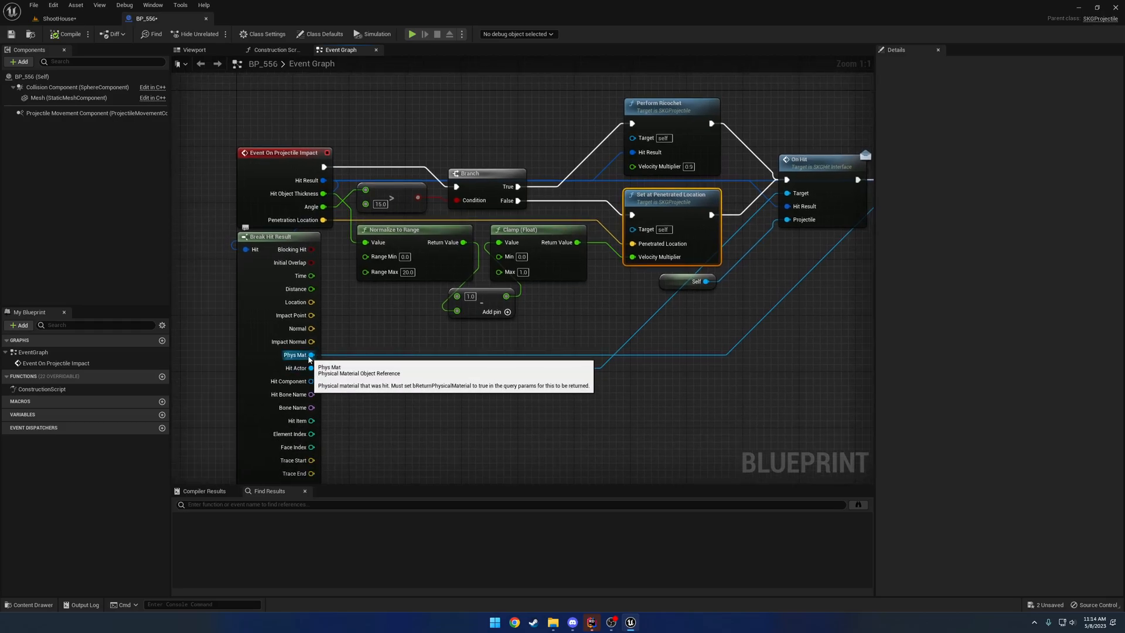
left_click_drag(309, 355, 486, 347)
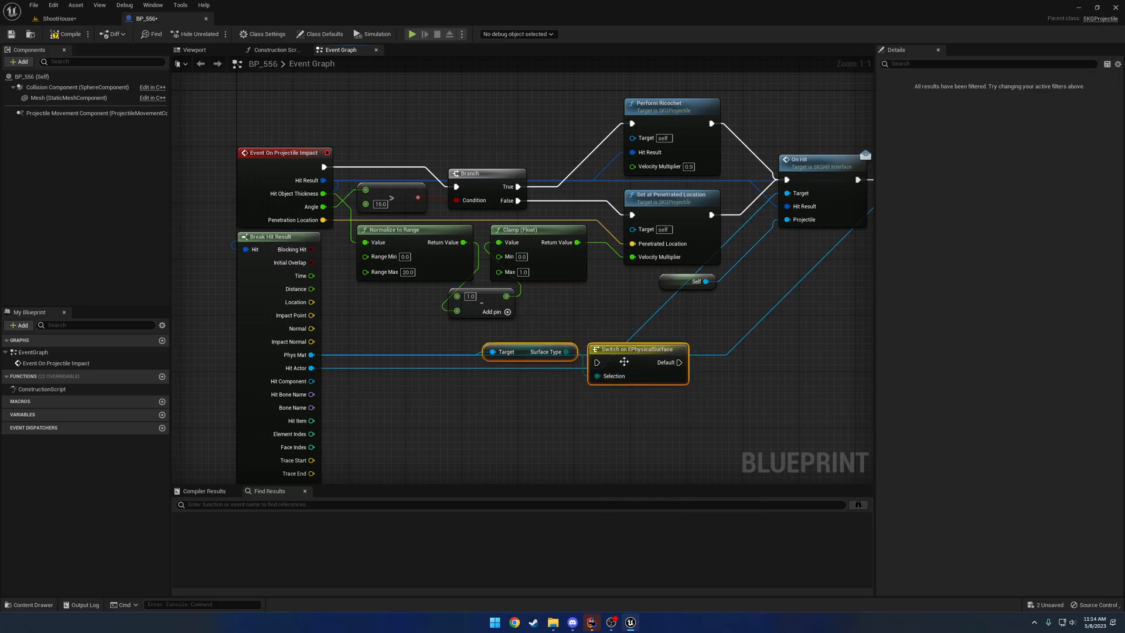
left_click_drag(637, 362, 552, 348)
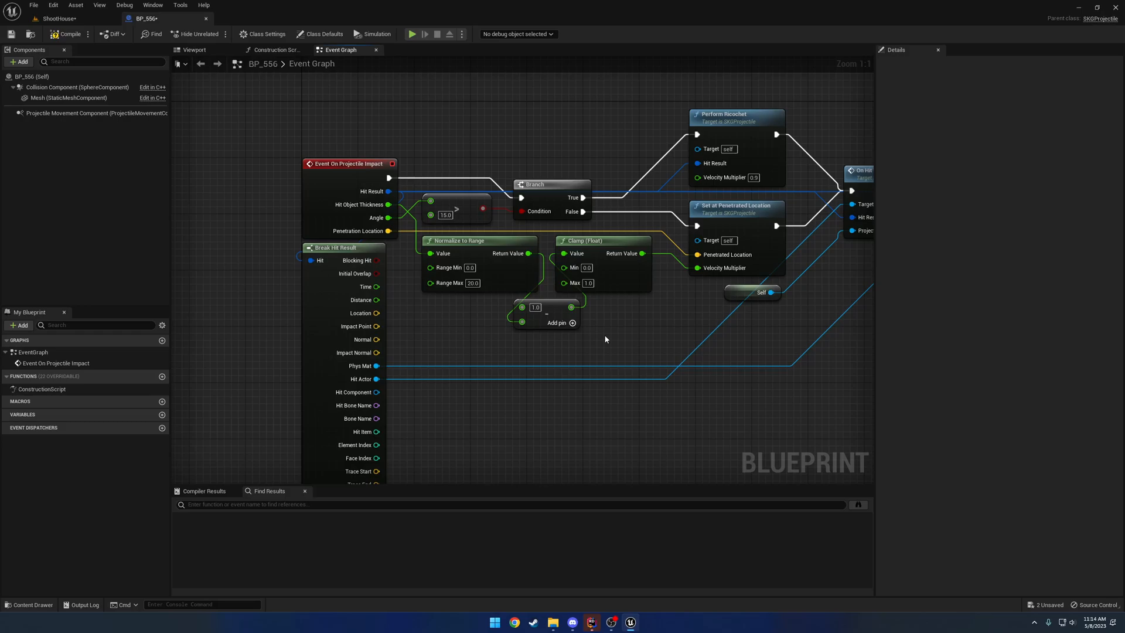
mouse_move(625, 313)
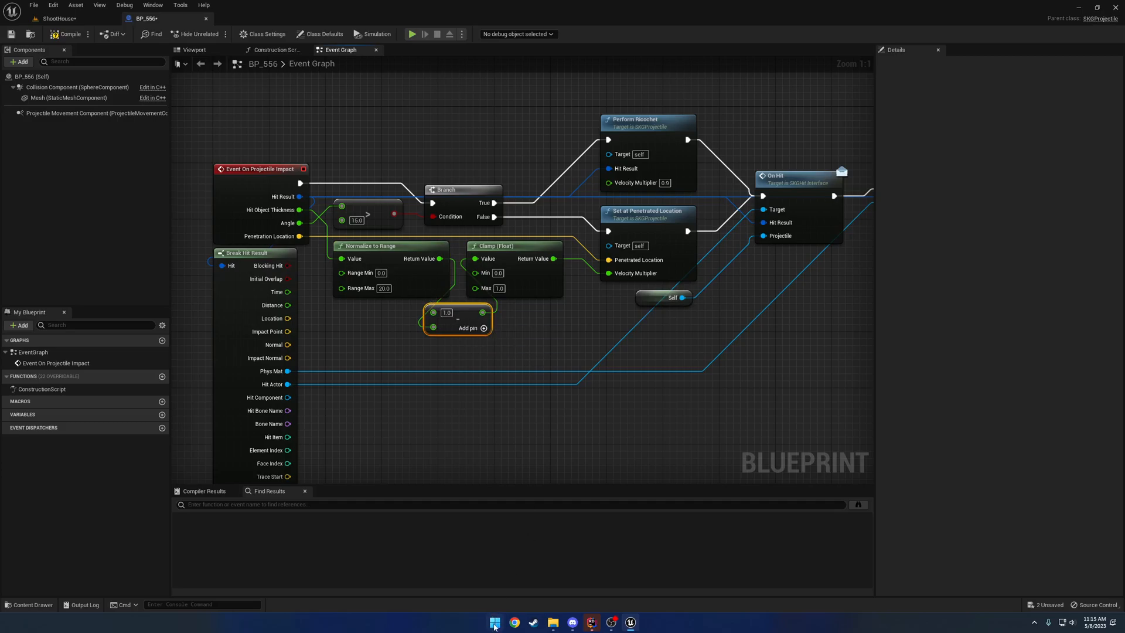
mouse_move(512, 606)
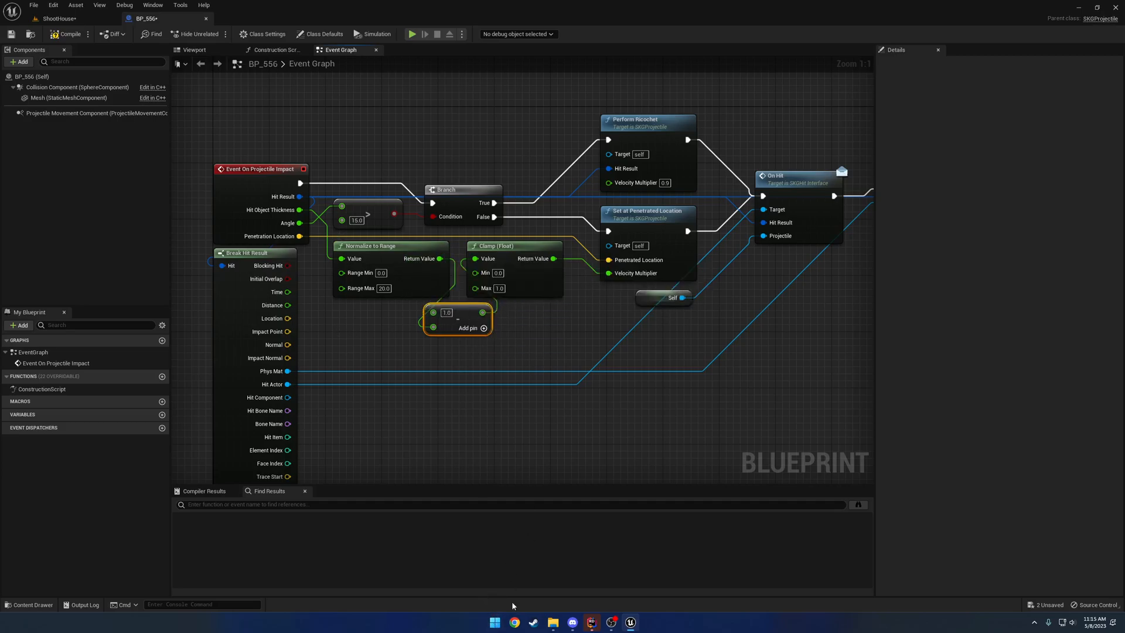
left_click(493, 621)
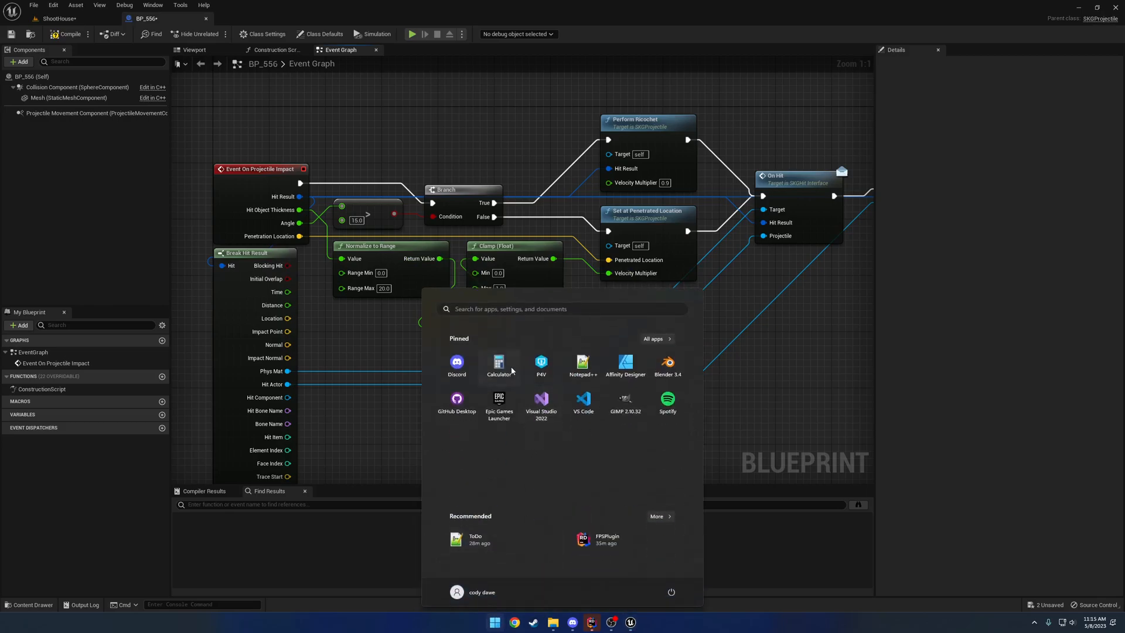
left_click(498, 364)
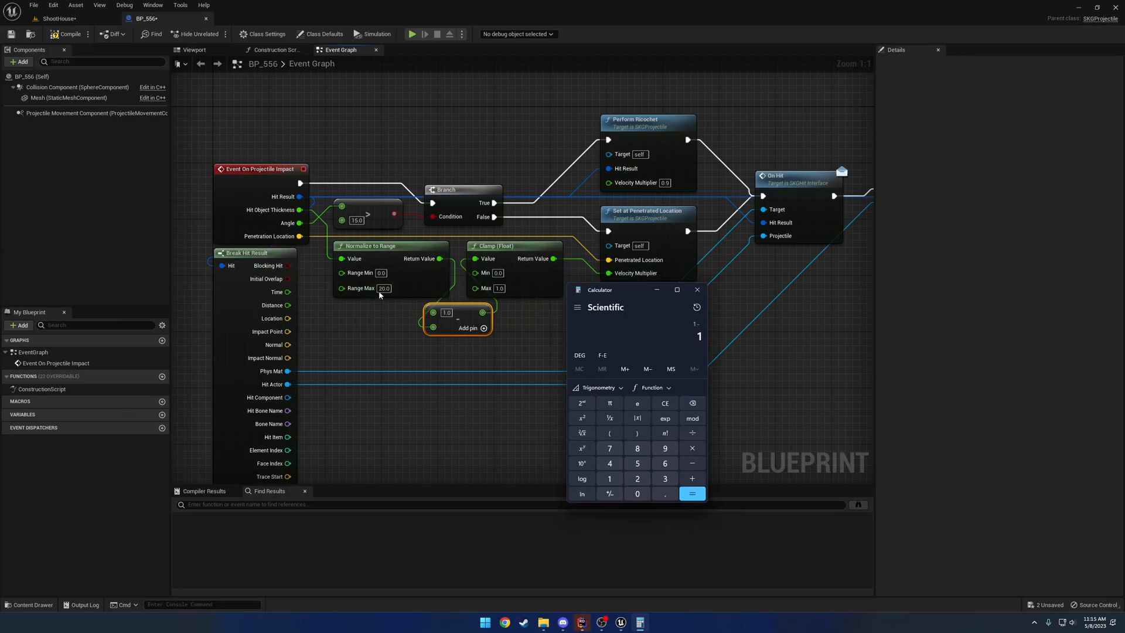
mouse_move(440, 258)
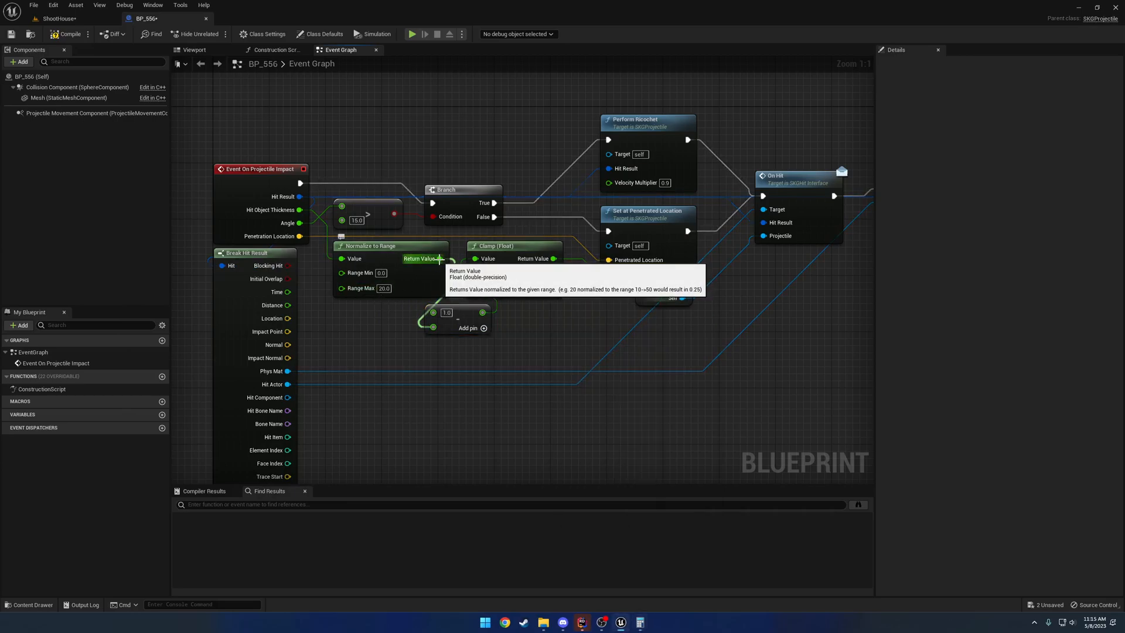
Add a Print String node logging BP_556's impact values, then switch to ShootHouse.
type("pl")
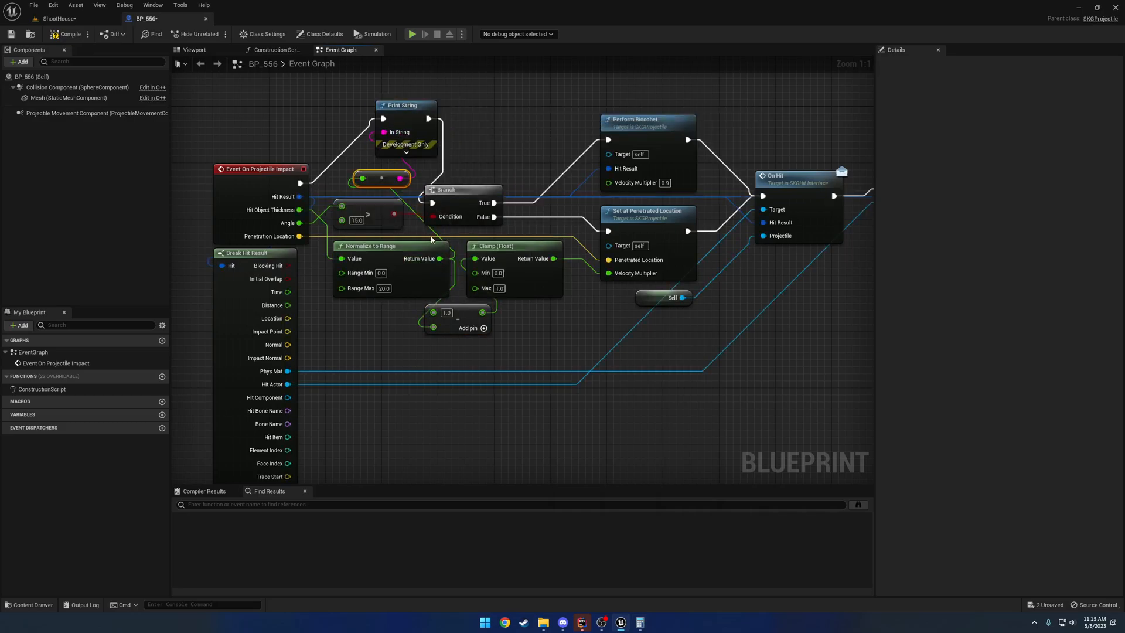
left_click(68, 34)
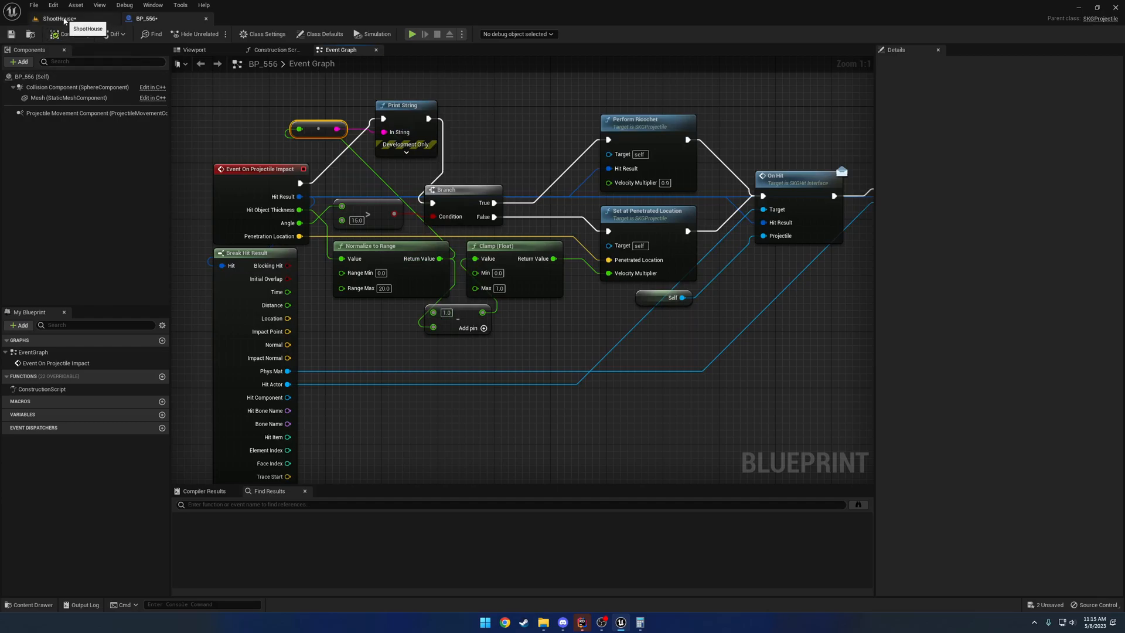
left_click(412, 34)
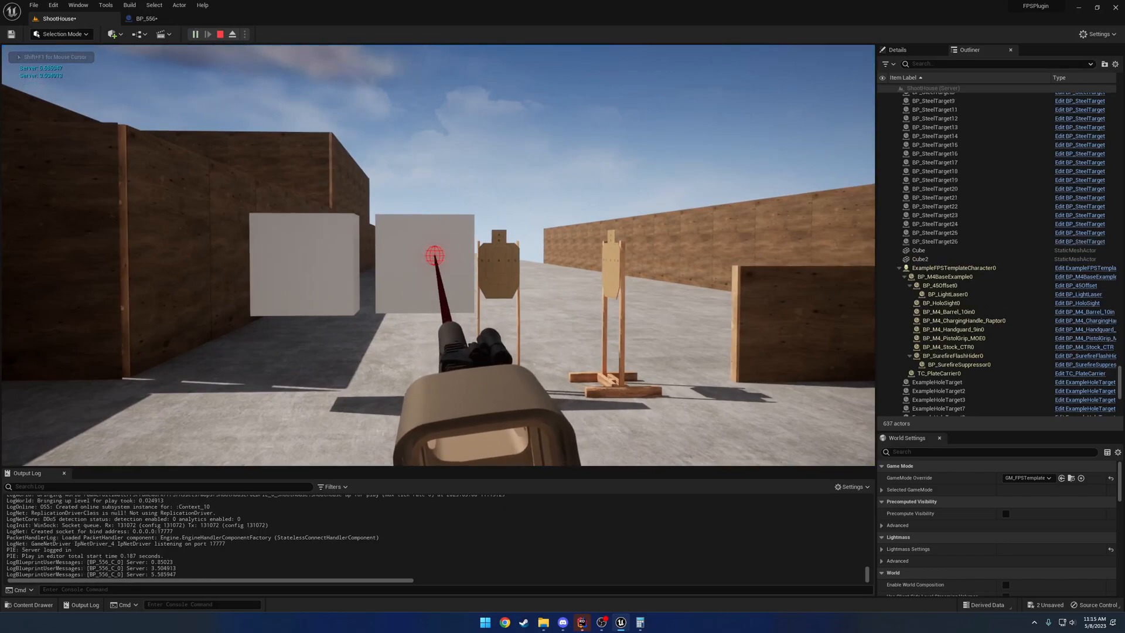
Bring Windows Calculator forward, nudge it slightly aside, and close it.
left_click(219, 34)
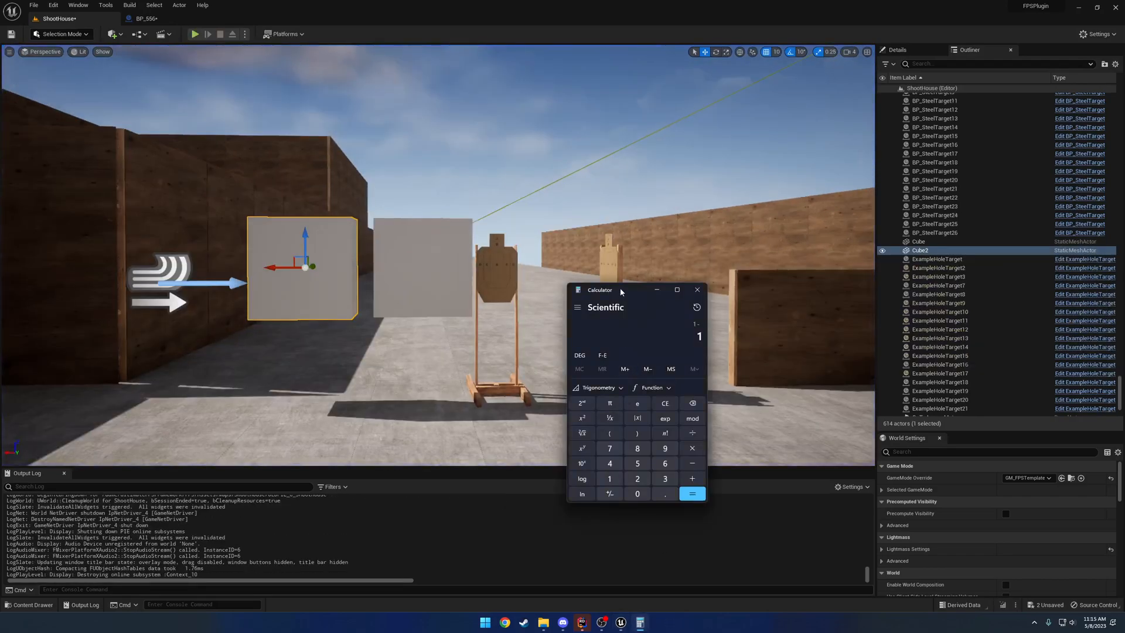
left_click_drag(621, 290, 611, 290)
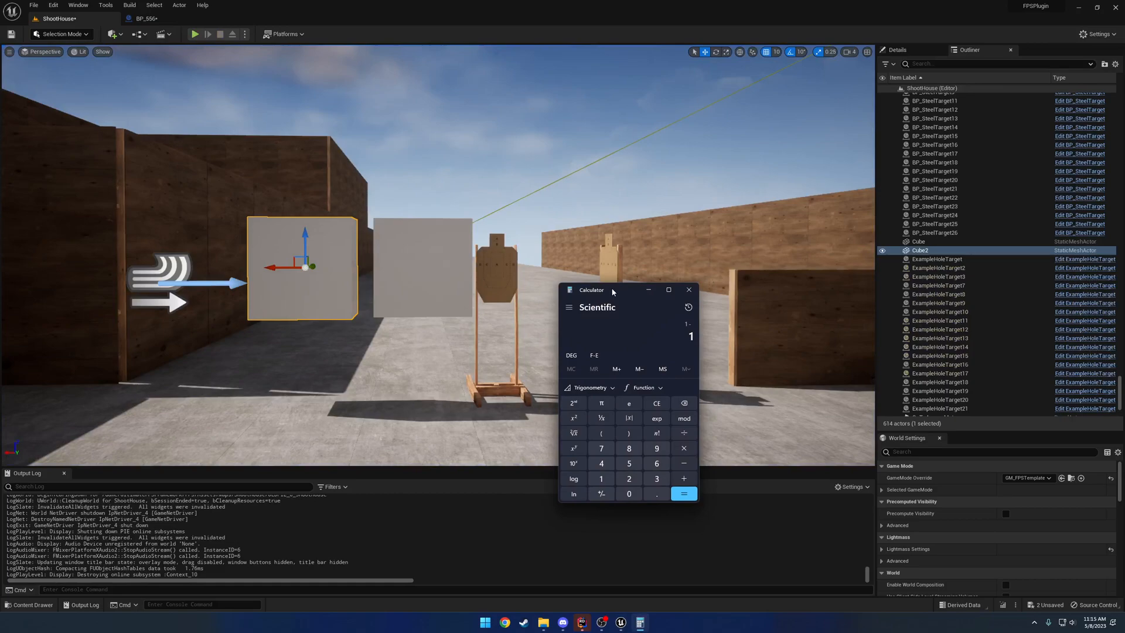
left_click(683, 493)
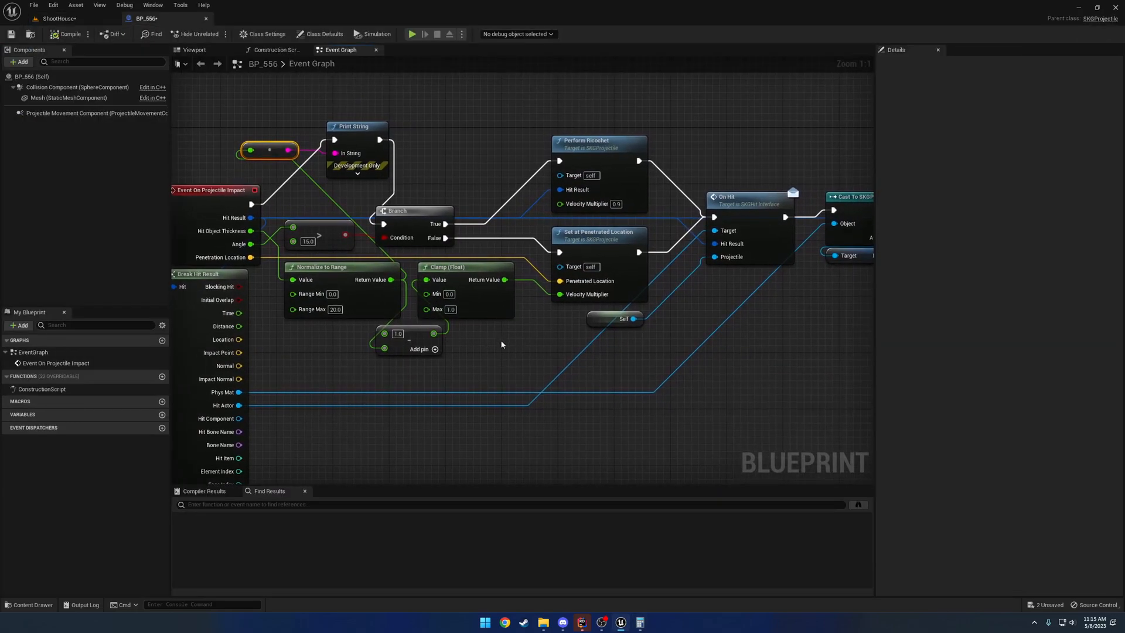
mouse_move(624, 278)
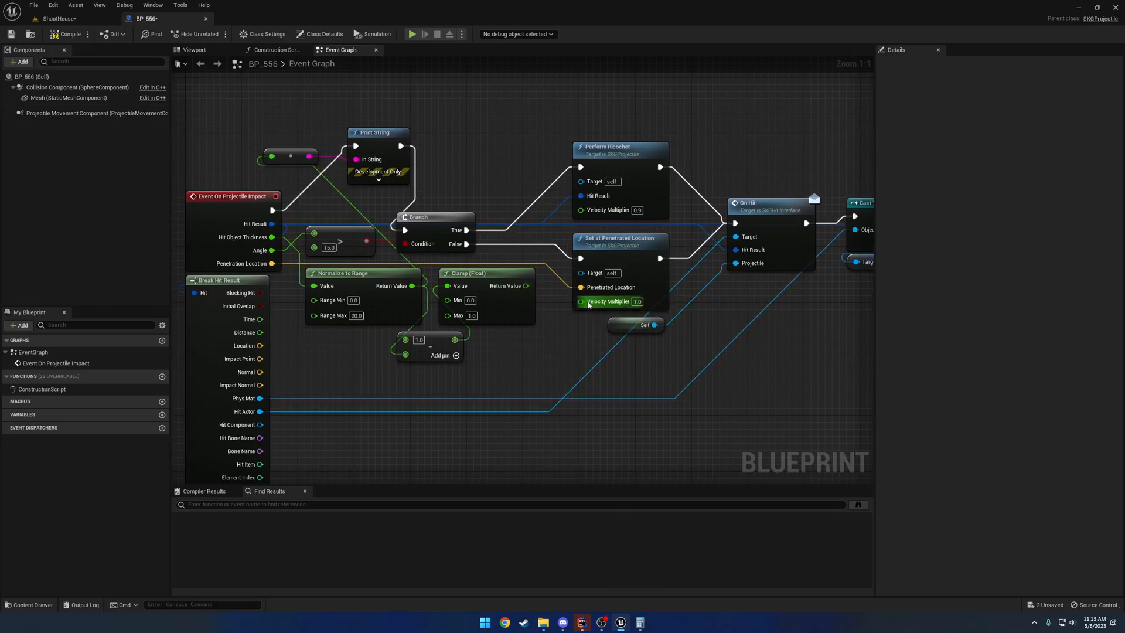
mouse_move(635, 301)
type("0.15")
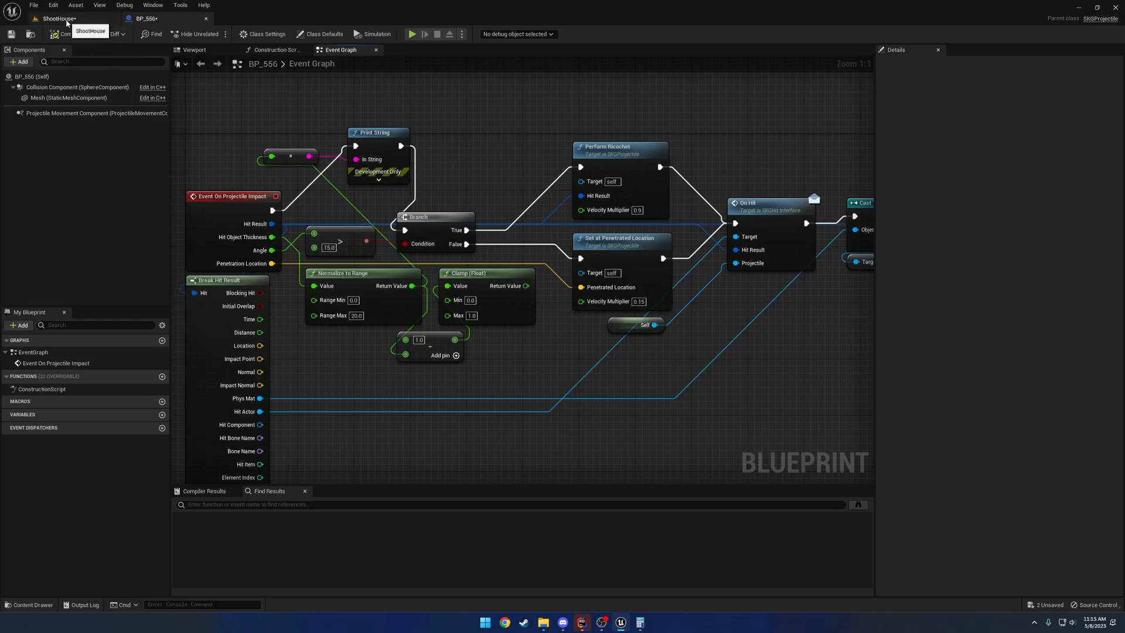
Play-test ShootHouse with the 0.15 penetration multiplier, then stop the session.
left_click(412, 34)
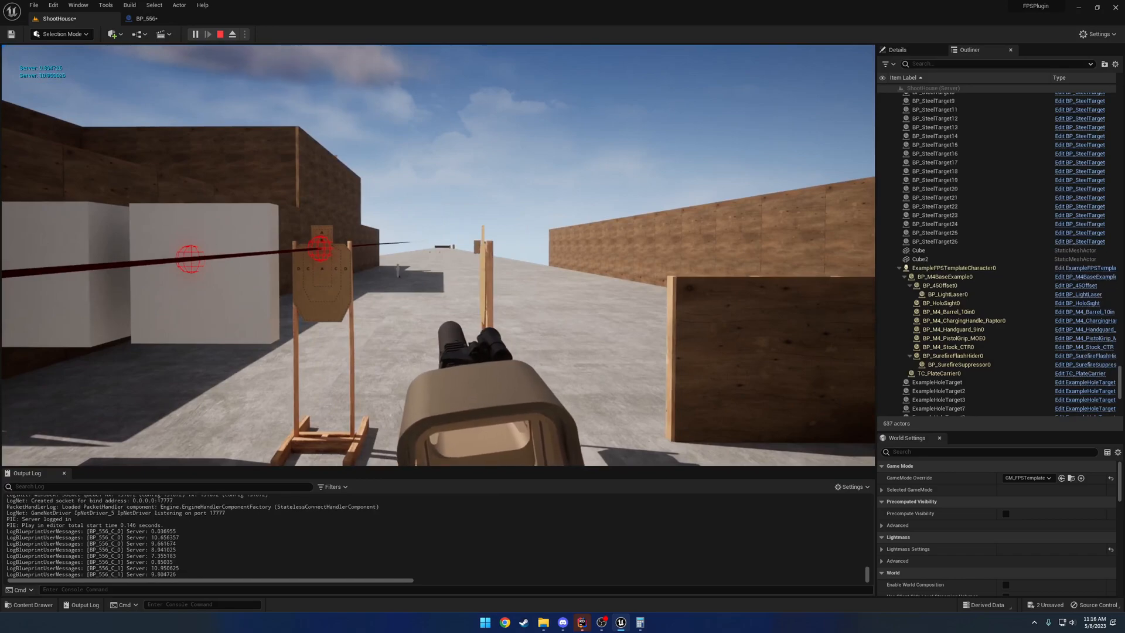
left_click(231, 34)
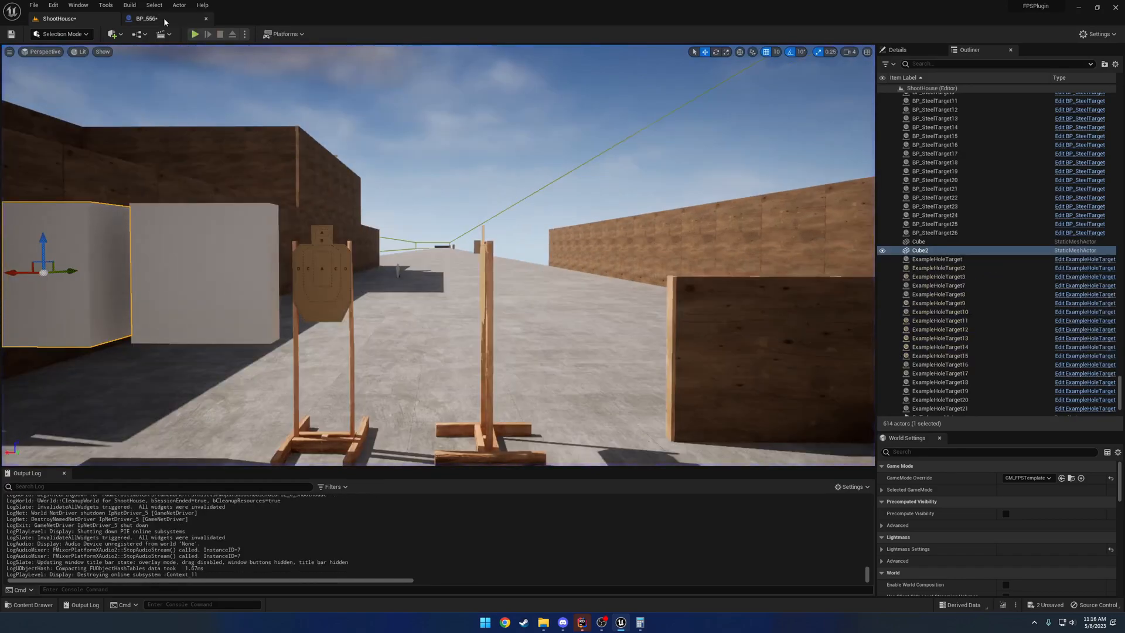
Return to the BP_556 event graph to rewire the penetration velocity multiplier.
left_click(145, 18)
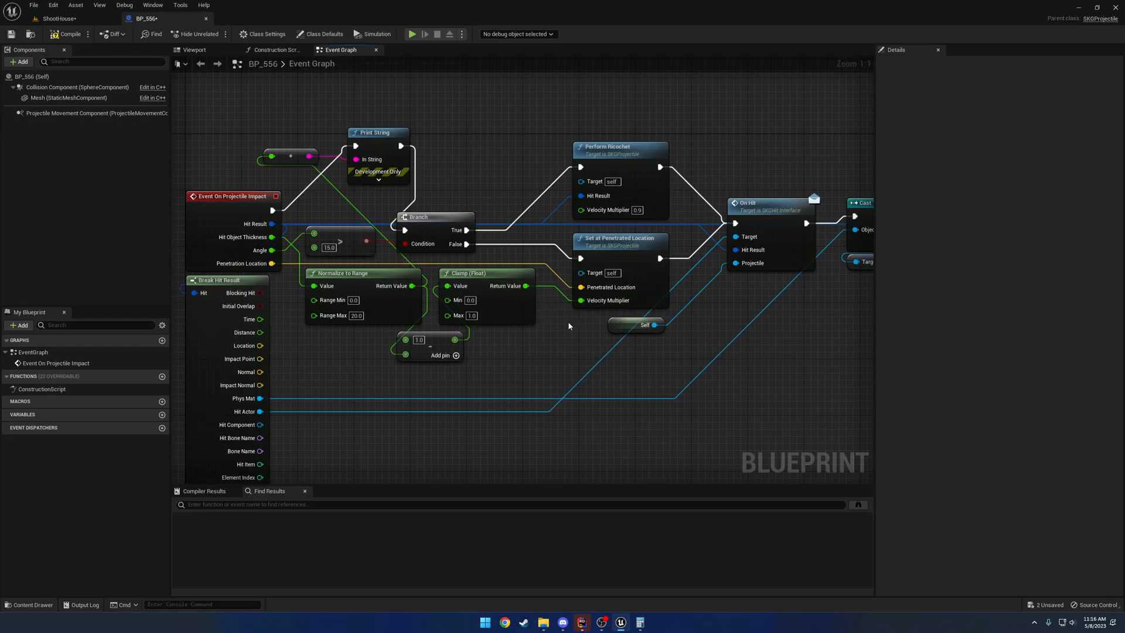
mouse_move(570, 332)
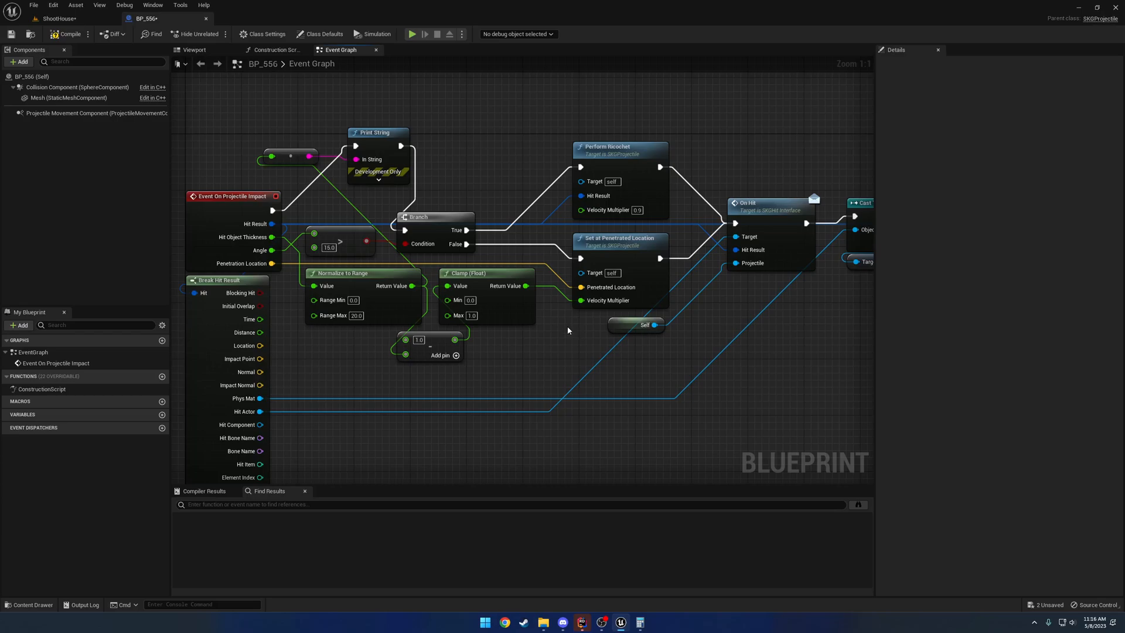
mouse_move(563, 329)
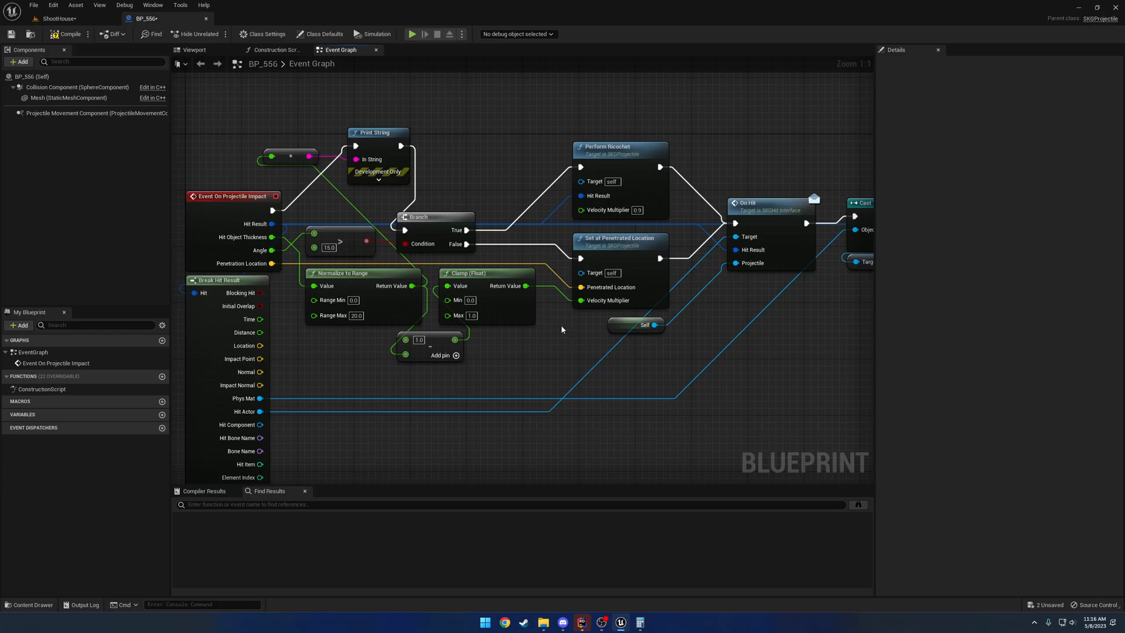
mouse_move(610, 210)
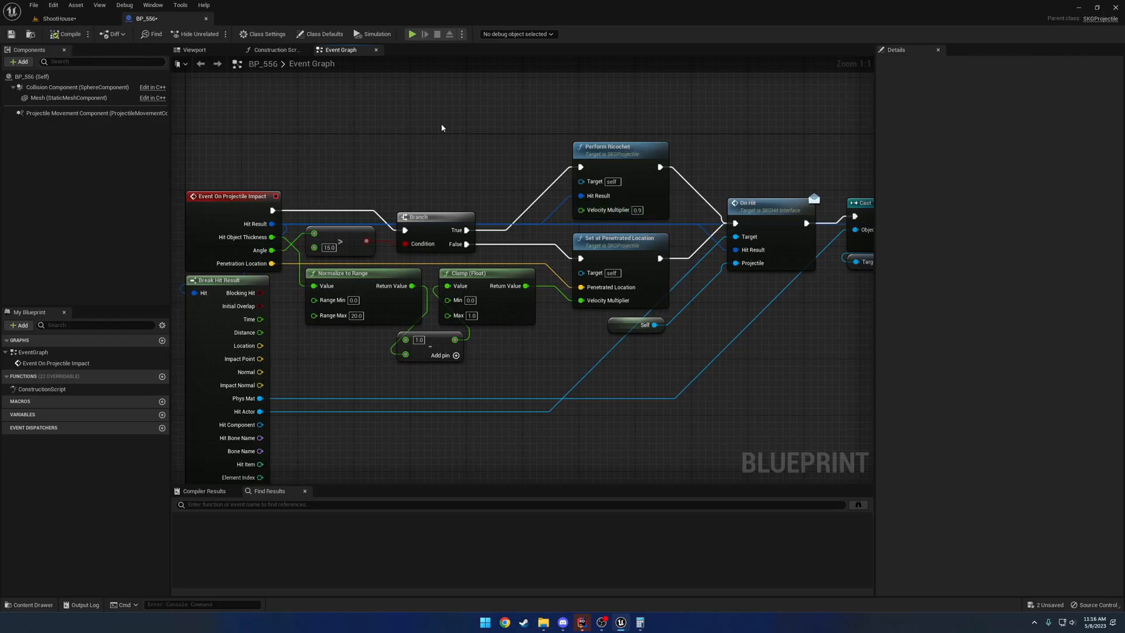
mouse_move(450, 140)
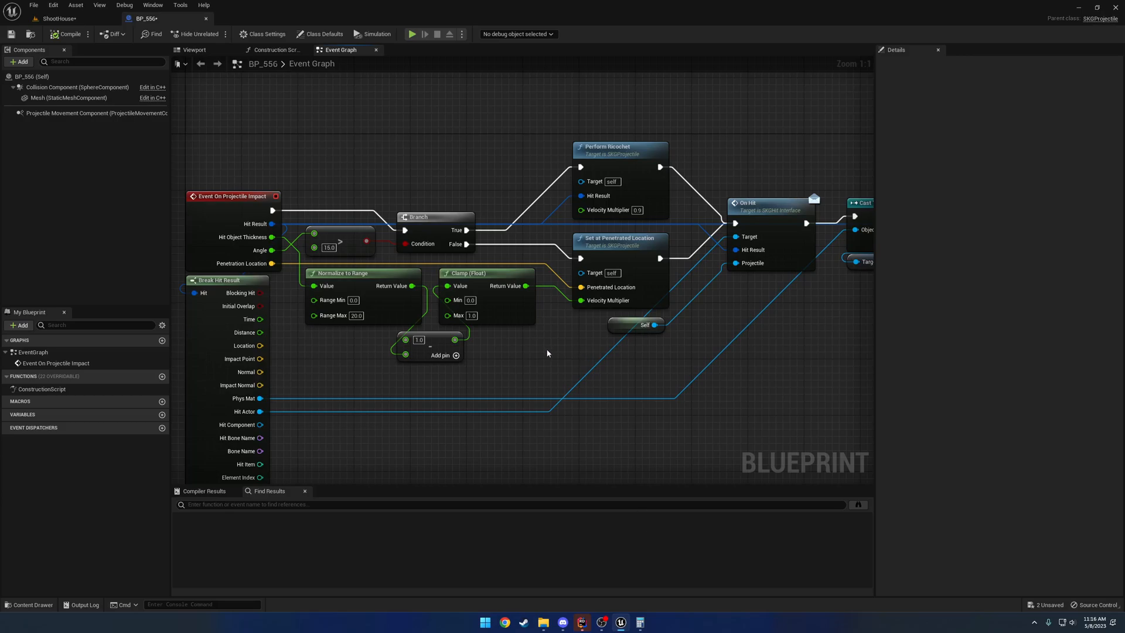
mouse_move(548, 352)
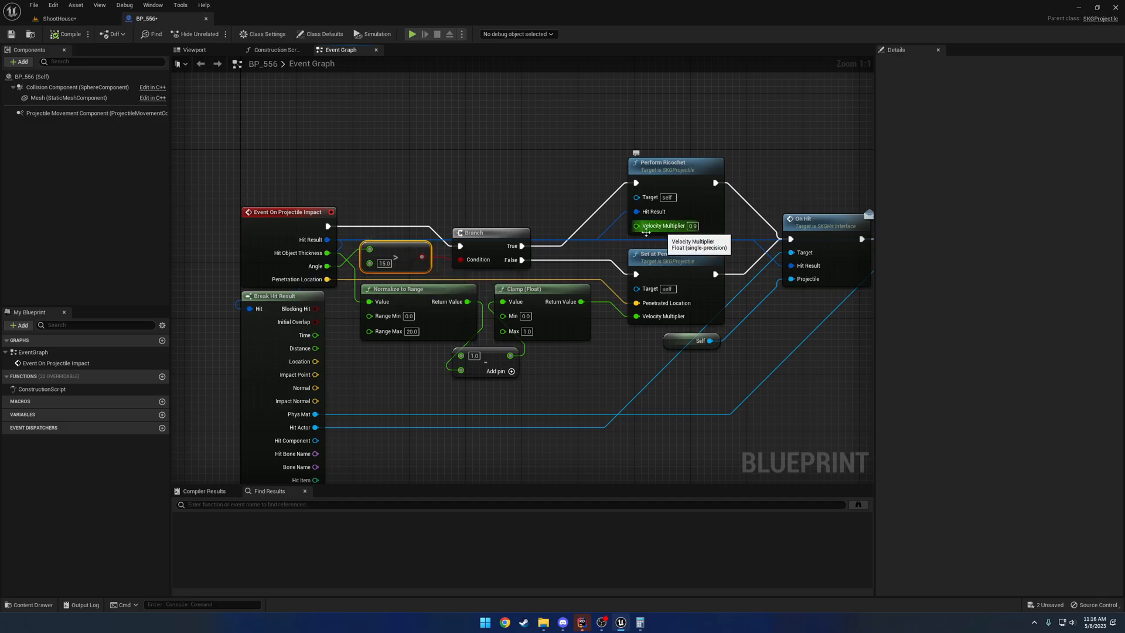
mouse_move(588, 248)
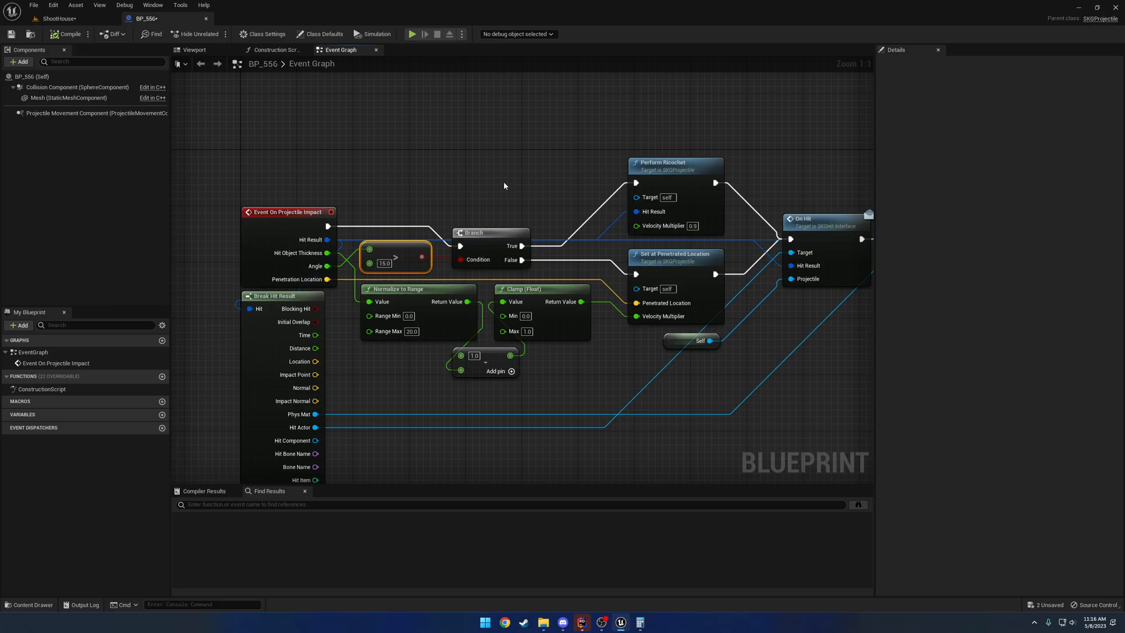
mouse_move(434, 195)
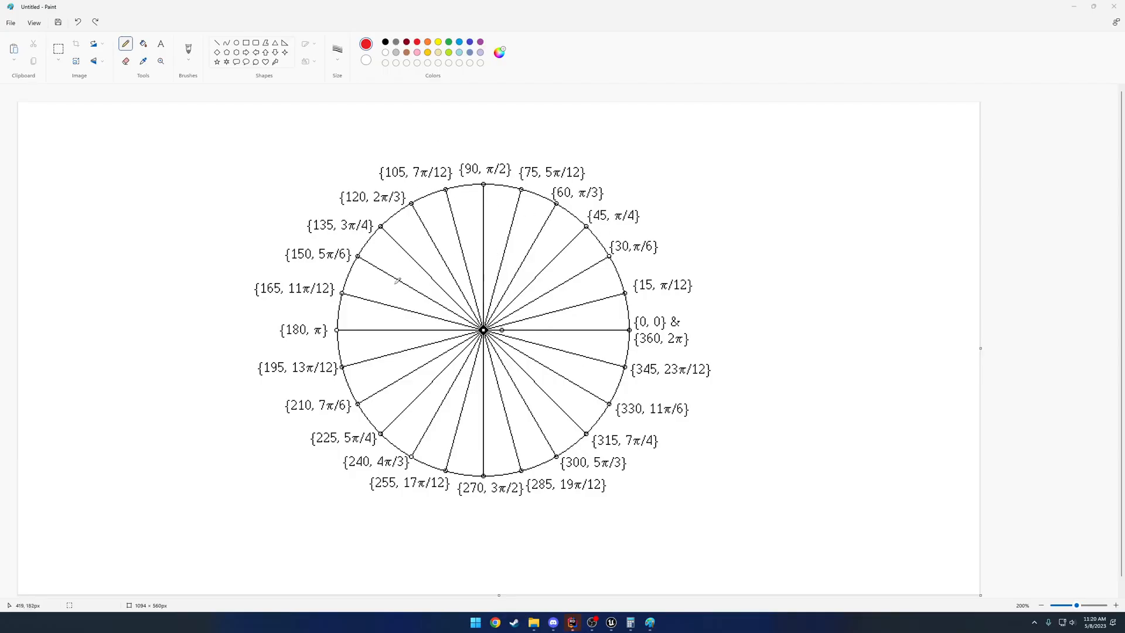
mouse_move(690, 287)
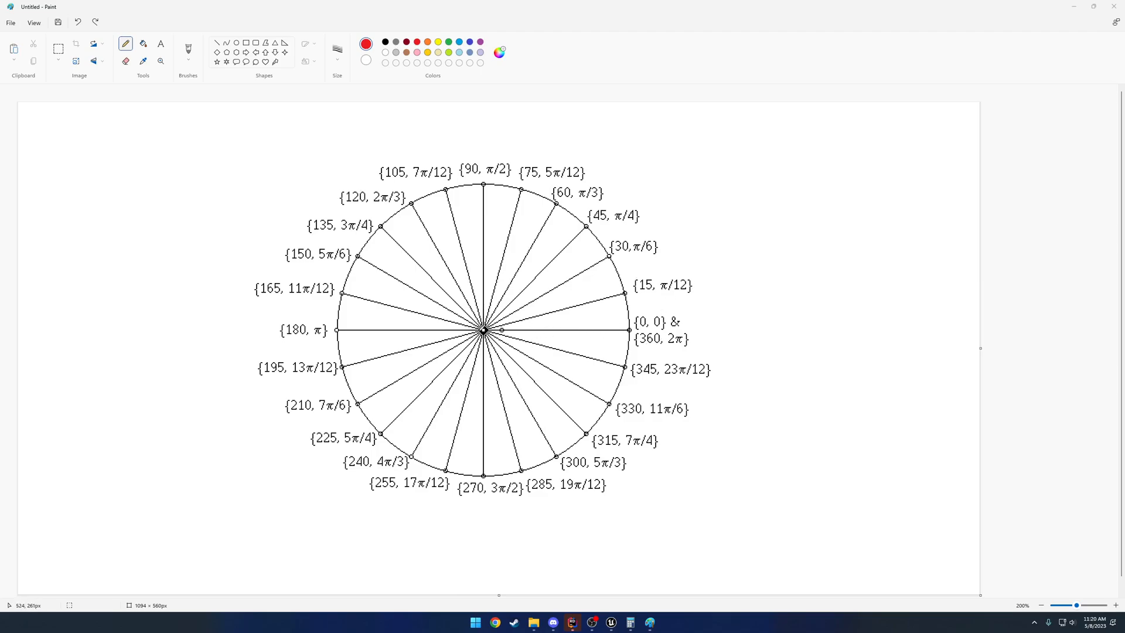
mouse_move(634, 328)
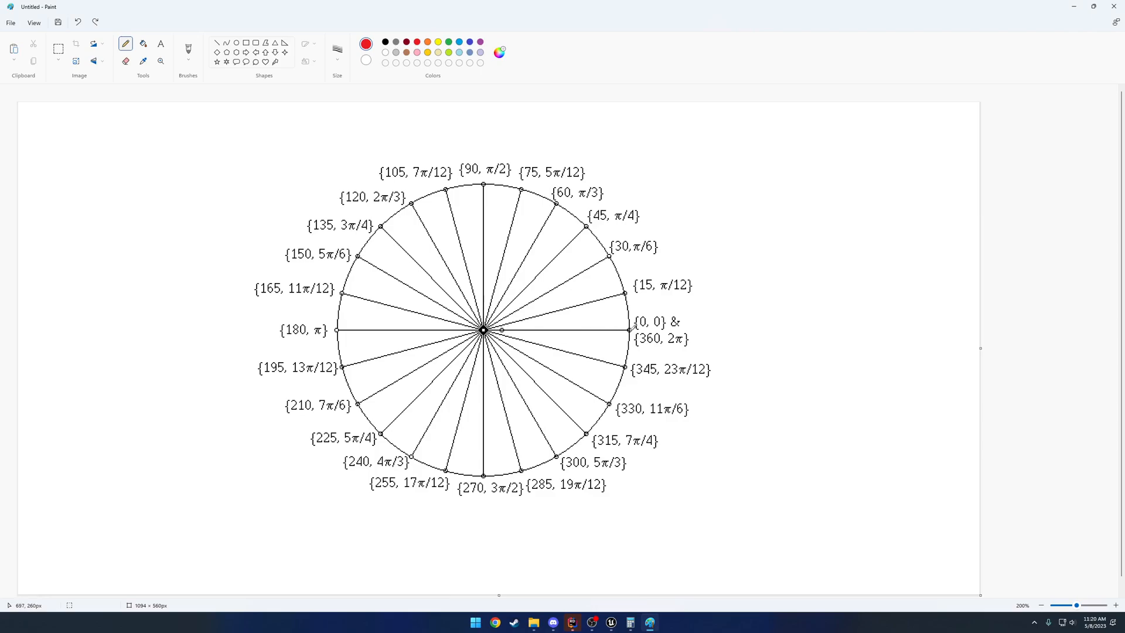
Draw a red line from the unit circle's centre out to the 0° point.
left_click_drag(548, 332, 627, 330)
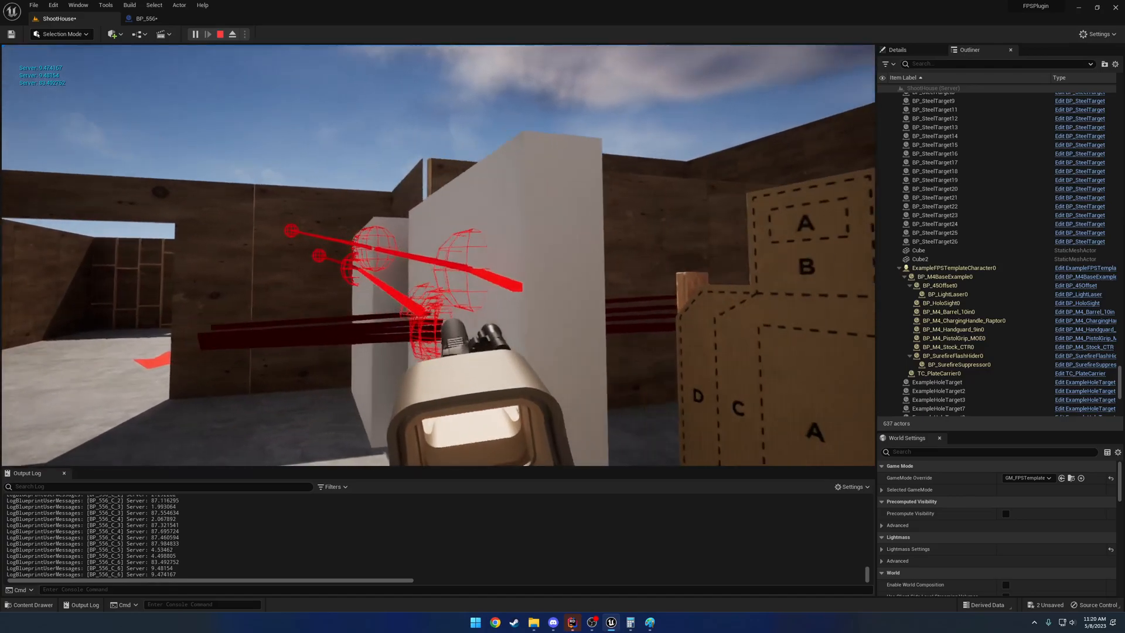
left_click(649, 622)
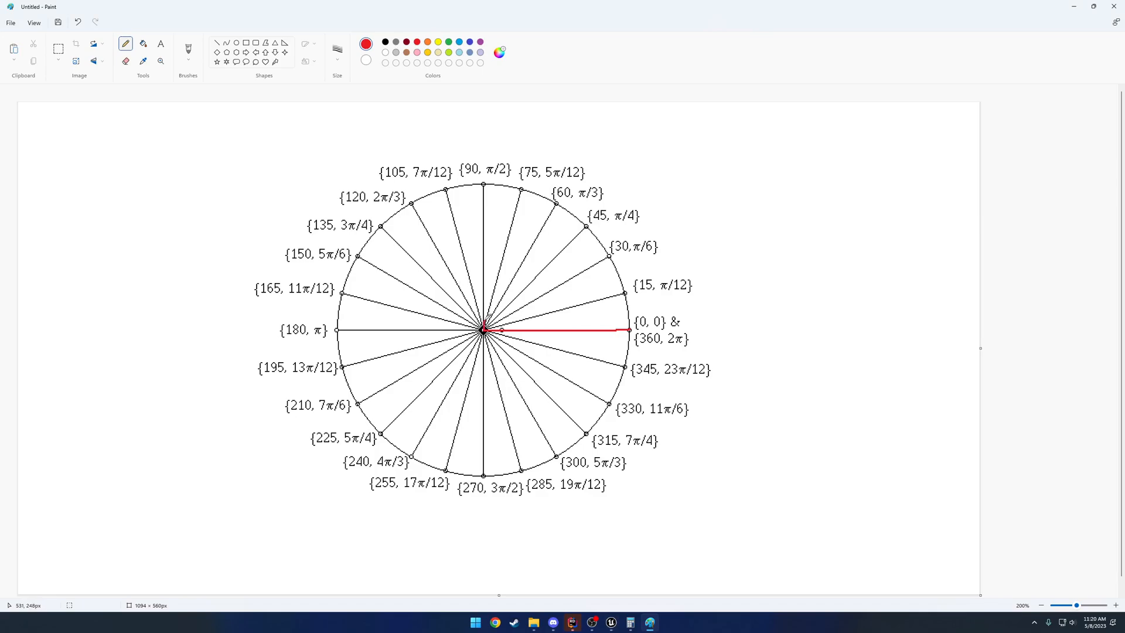
Add one final upward stroke to the unit-circle sketch in Paint.
left_click_drag(484, 329, 493, 213)
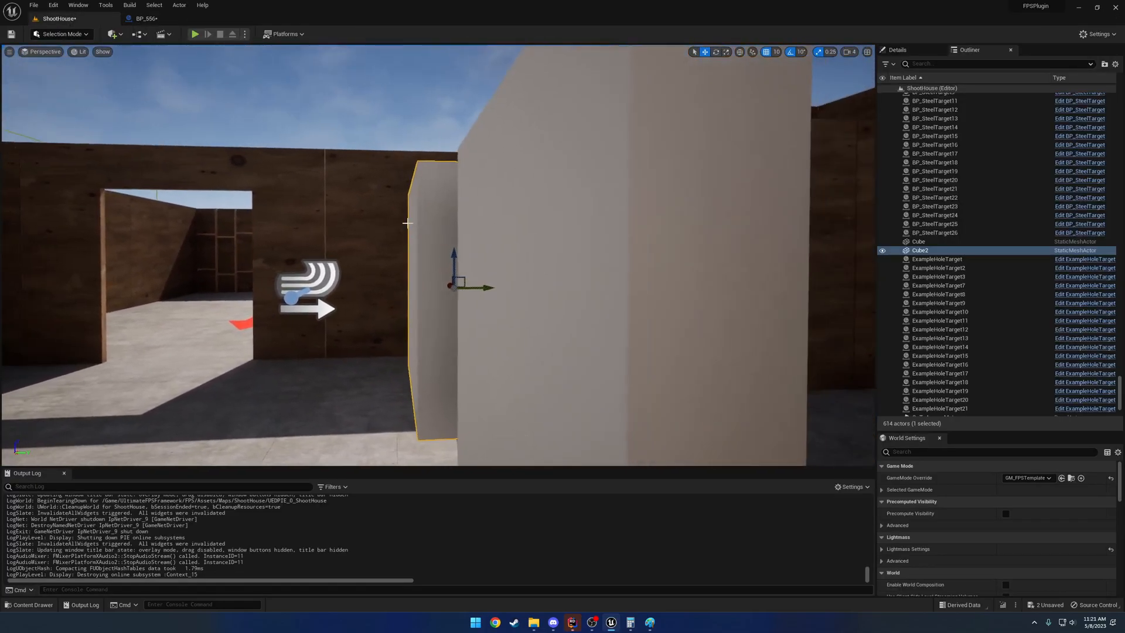
Open BP_556 to compile it, then adjust the ShootHouse range view.
left_click(143, 18)
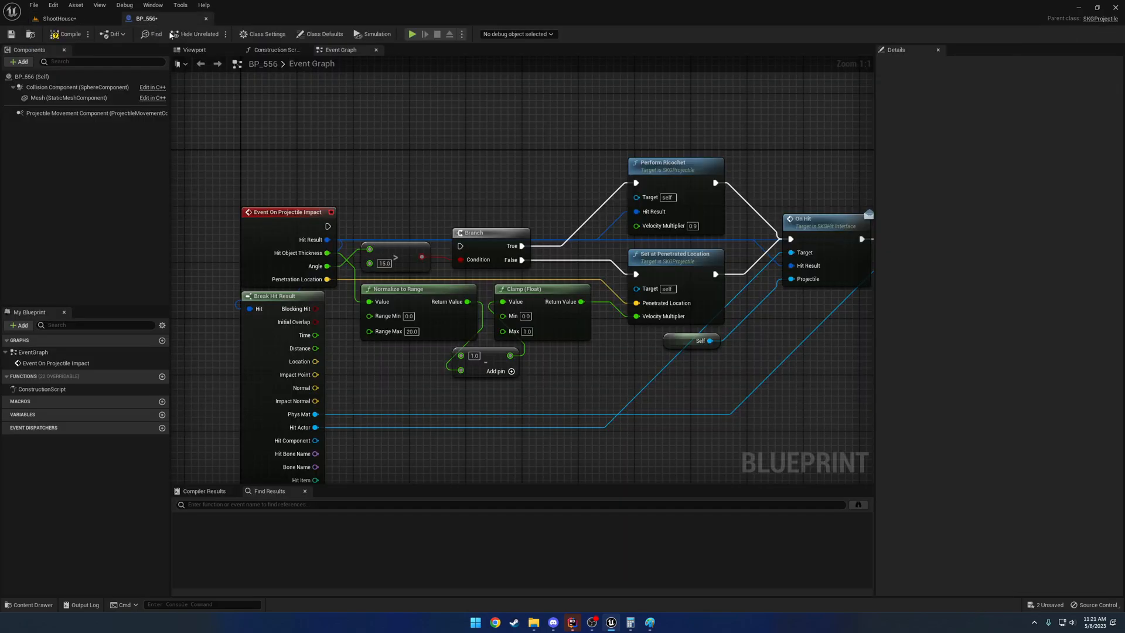
mouse_move(662, 224)
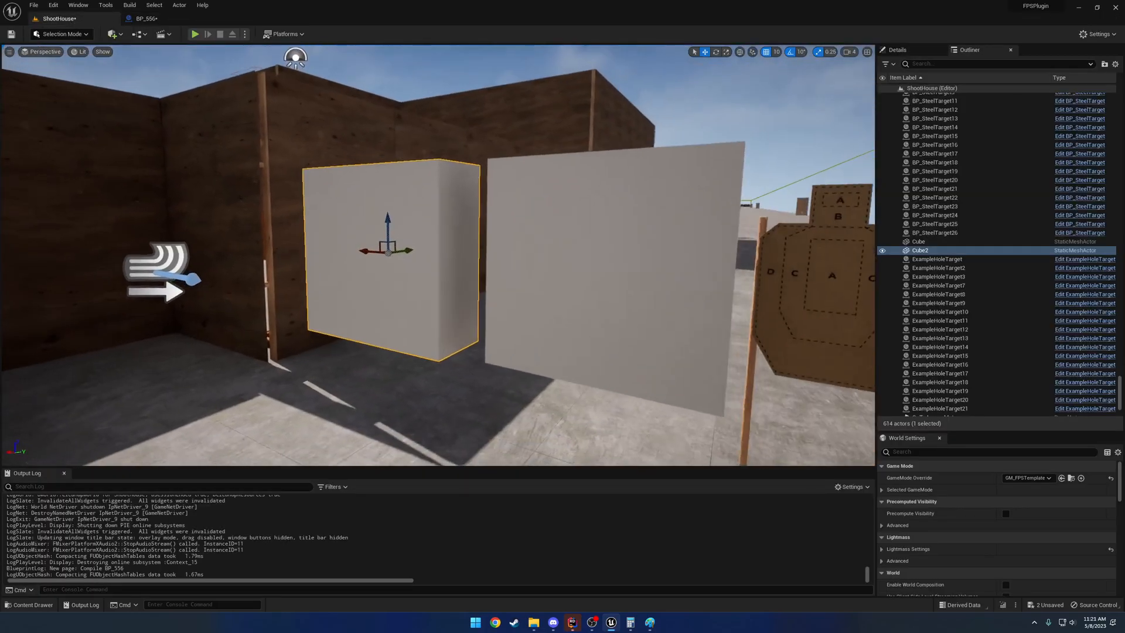
right_click(649, 622)
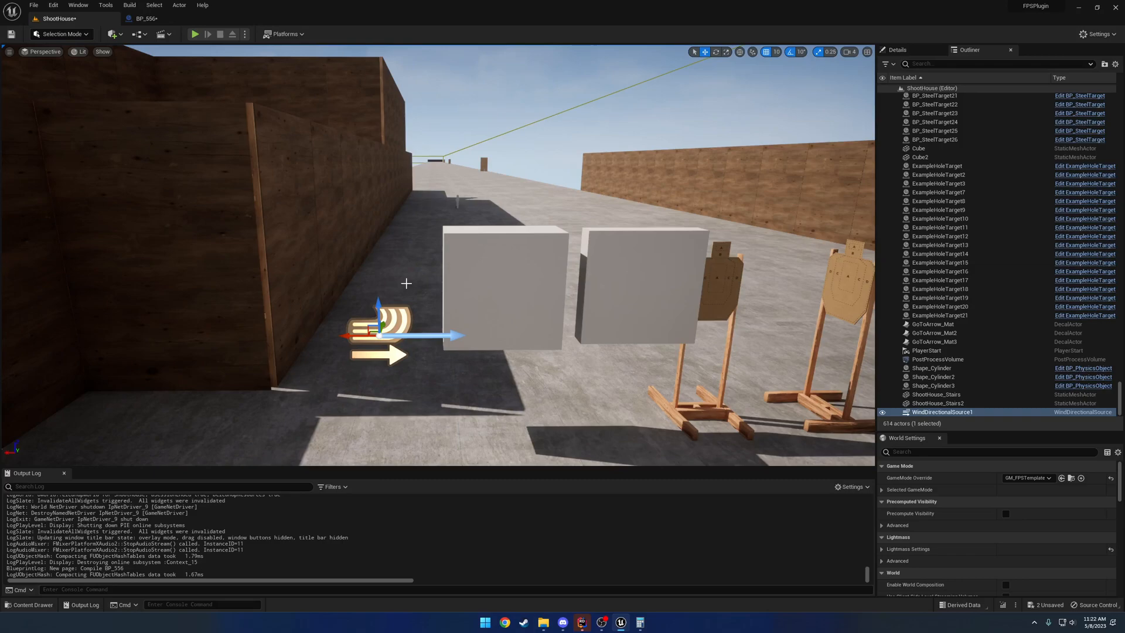
mouse_move(479, 253)
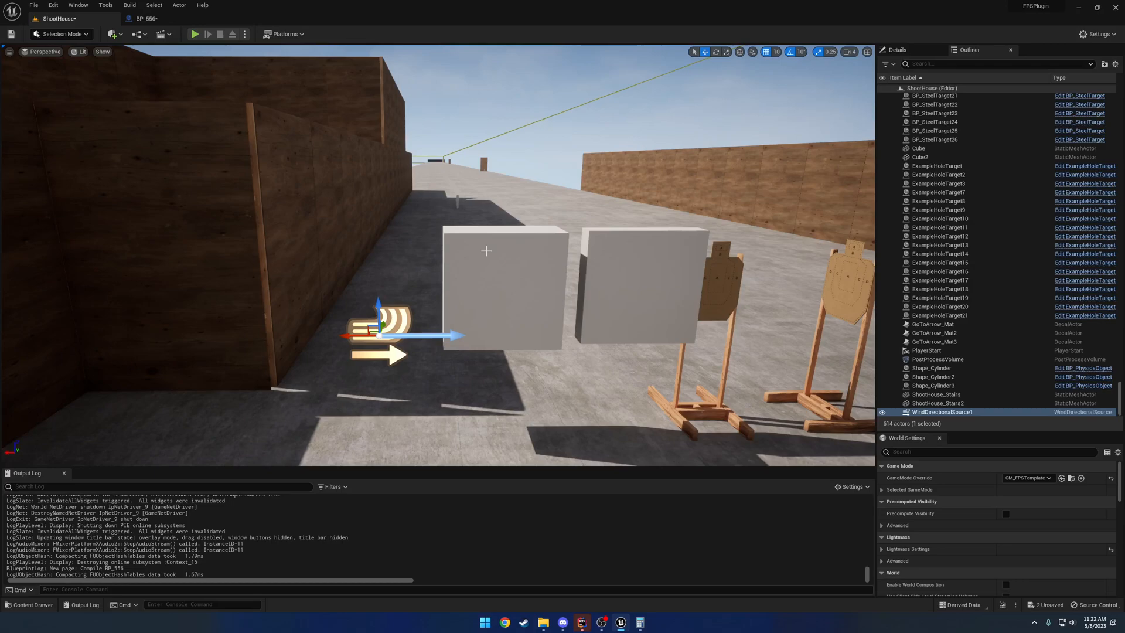
mouse_move(418, 266)
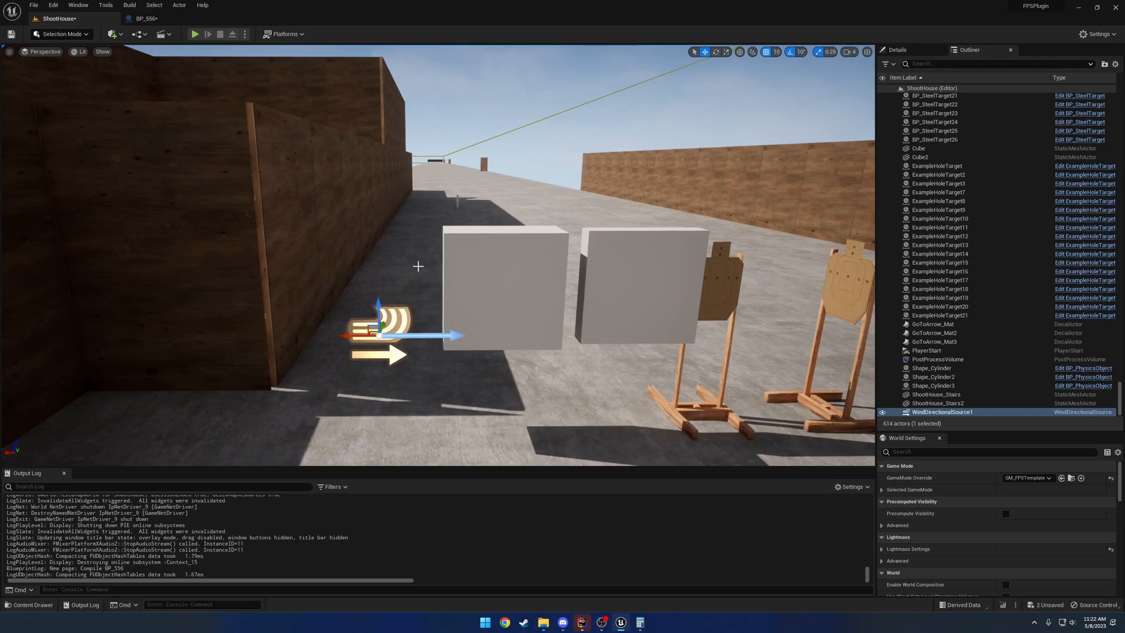
mouse_move(399, 245)
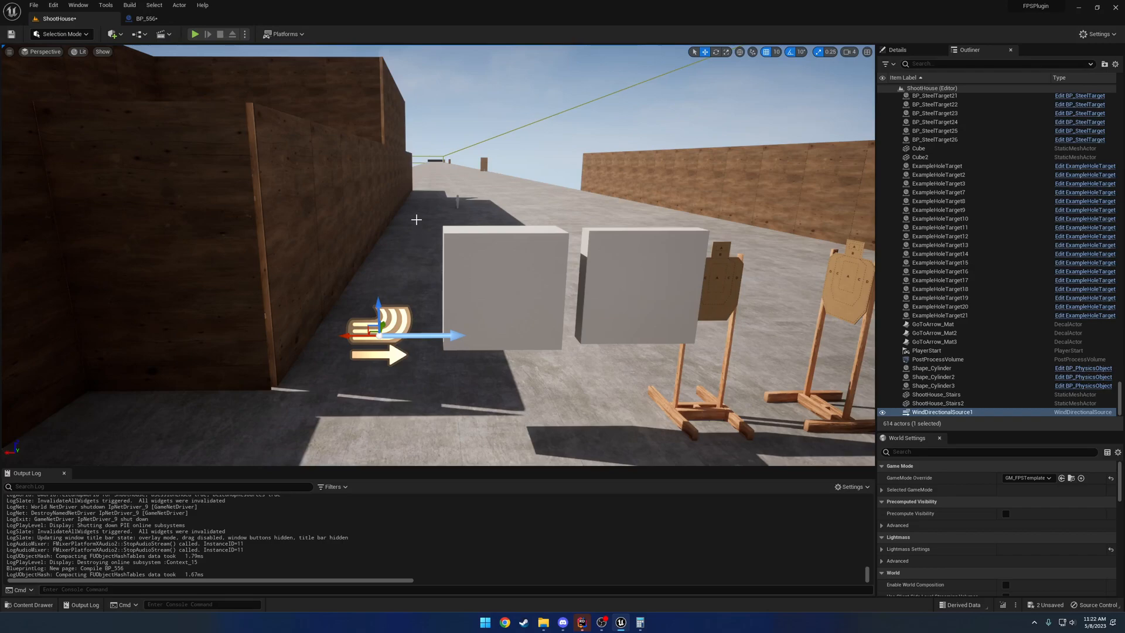
Switch back to BP_556's event graph showing the ricochet-or-penetration impact logic.
left_click(146, 18)
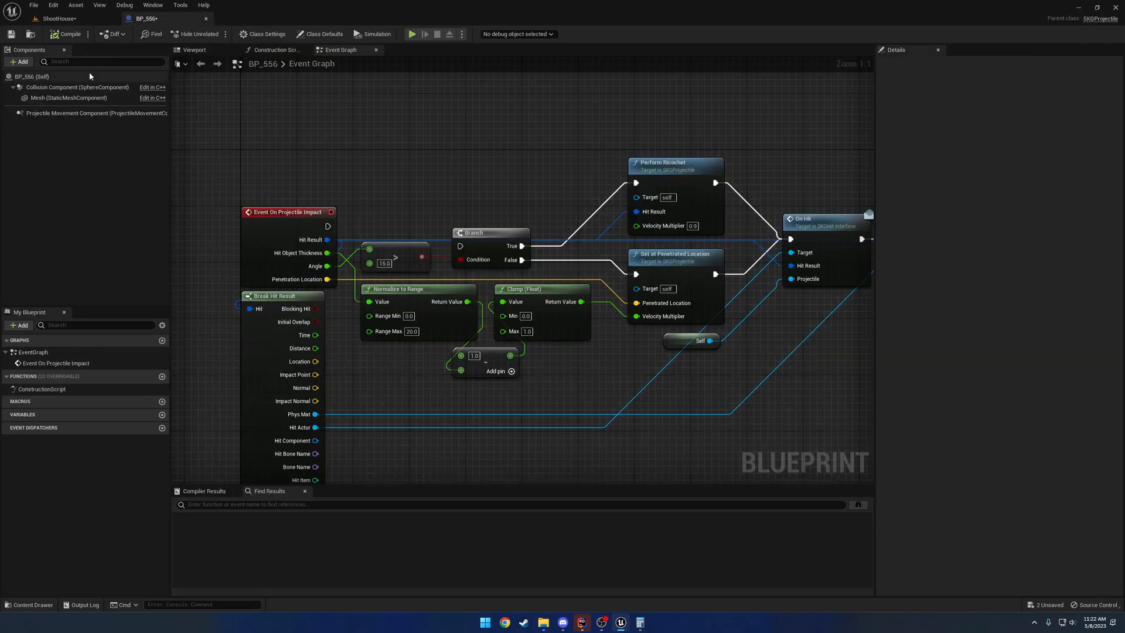
Review BP_556's Class Defaults, then Save All to store the blueprint and level.
left_click(322, 34)
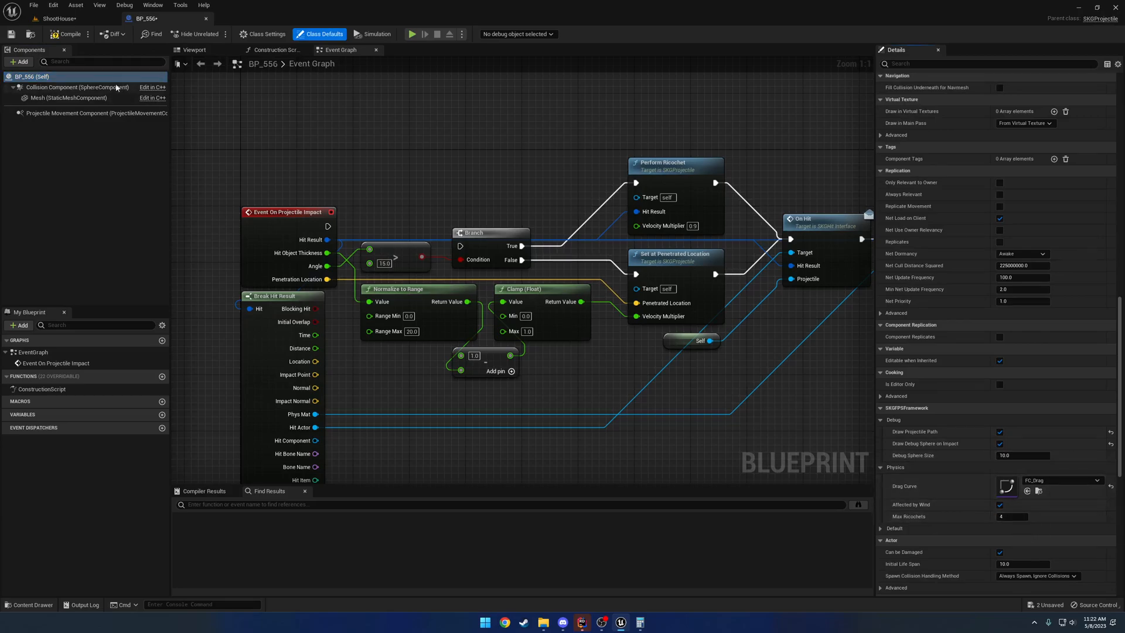
left_click(32, 5)
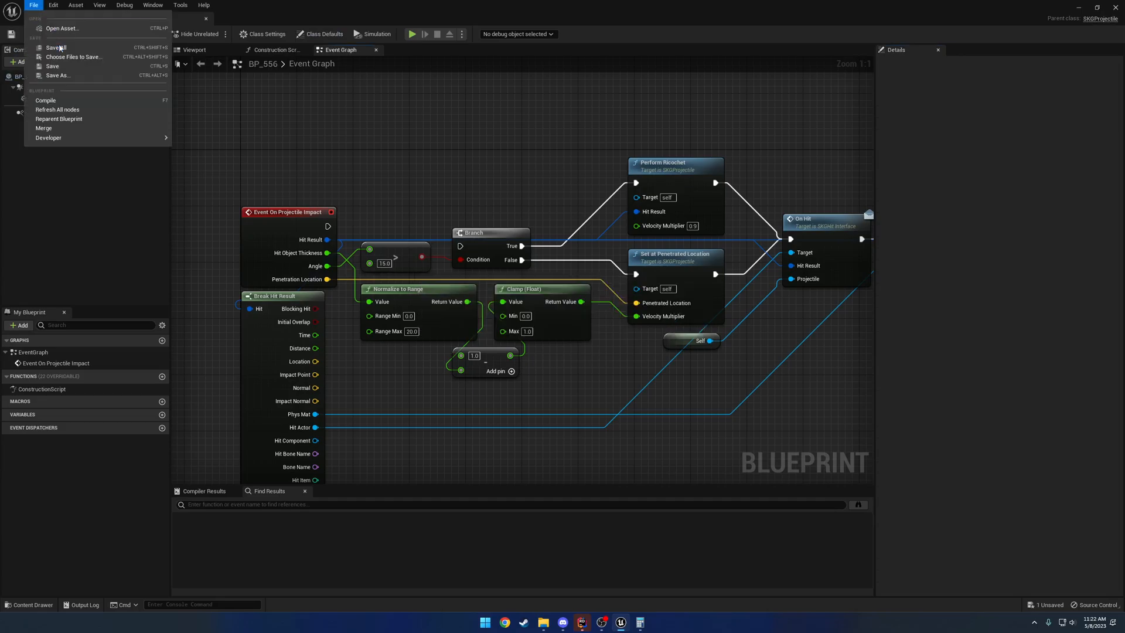
left_click(54, 47)
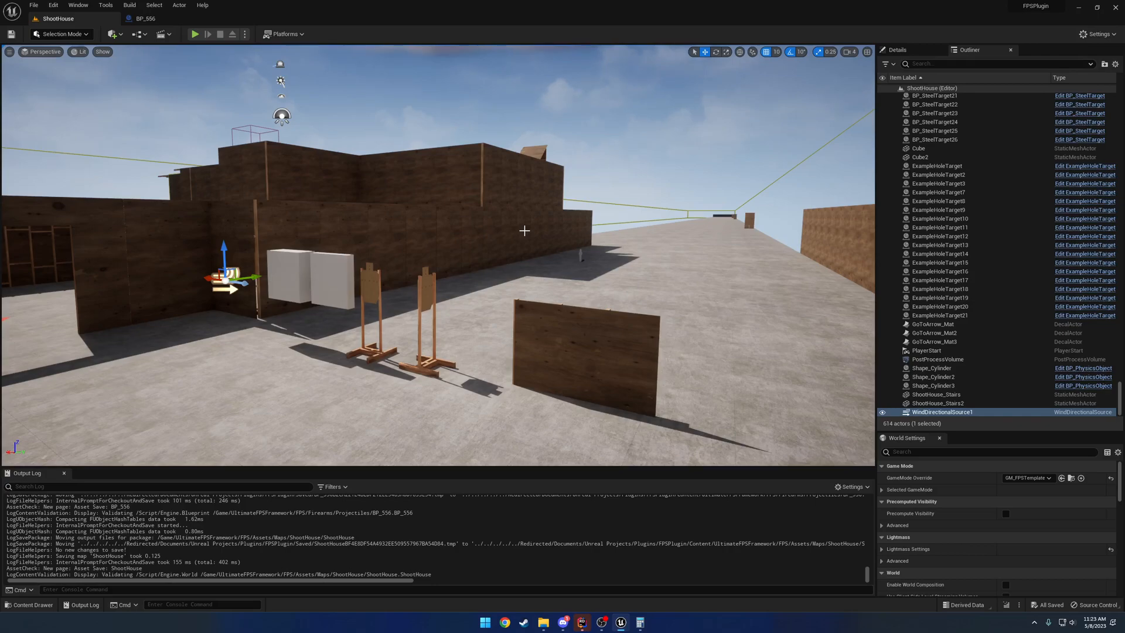
mouse_move(517, 229)
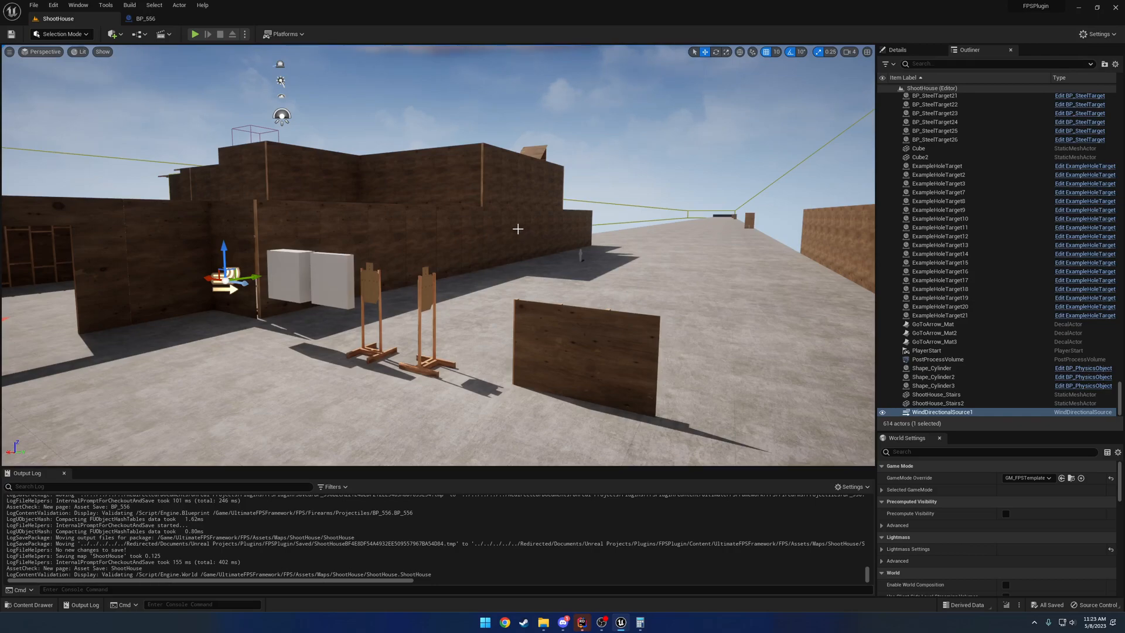